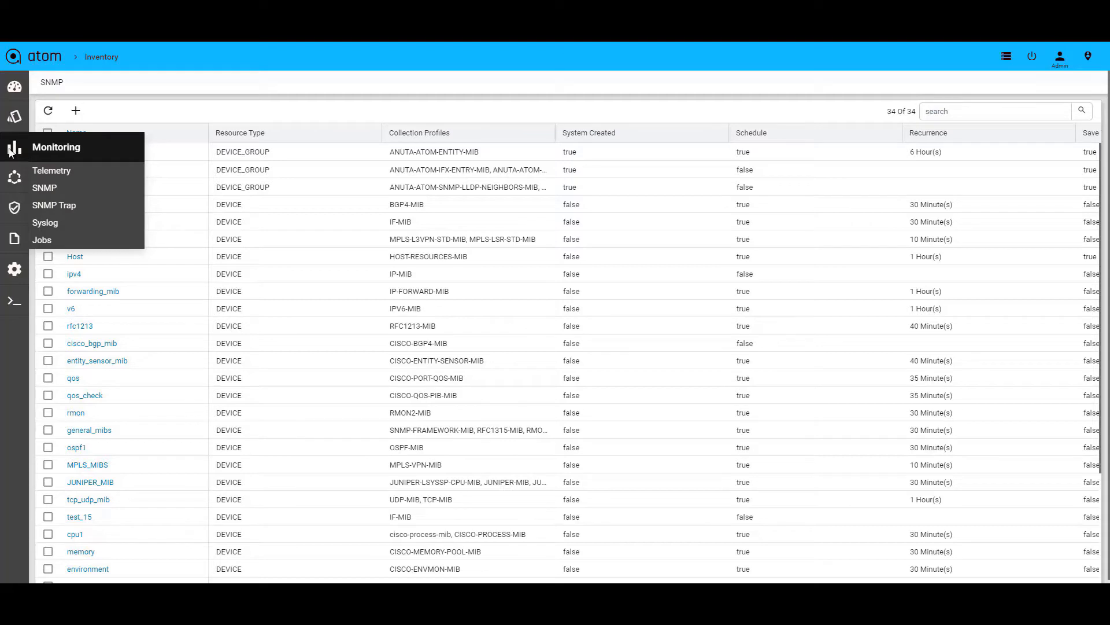
Step: Open the cisco_bgp_mib SNMP collection in the Edit SNMP Collection wizard
left_click(93, 343)
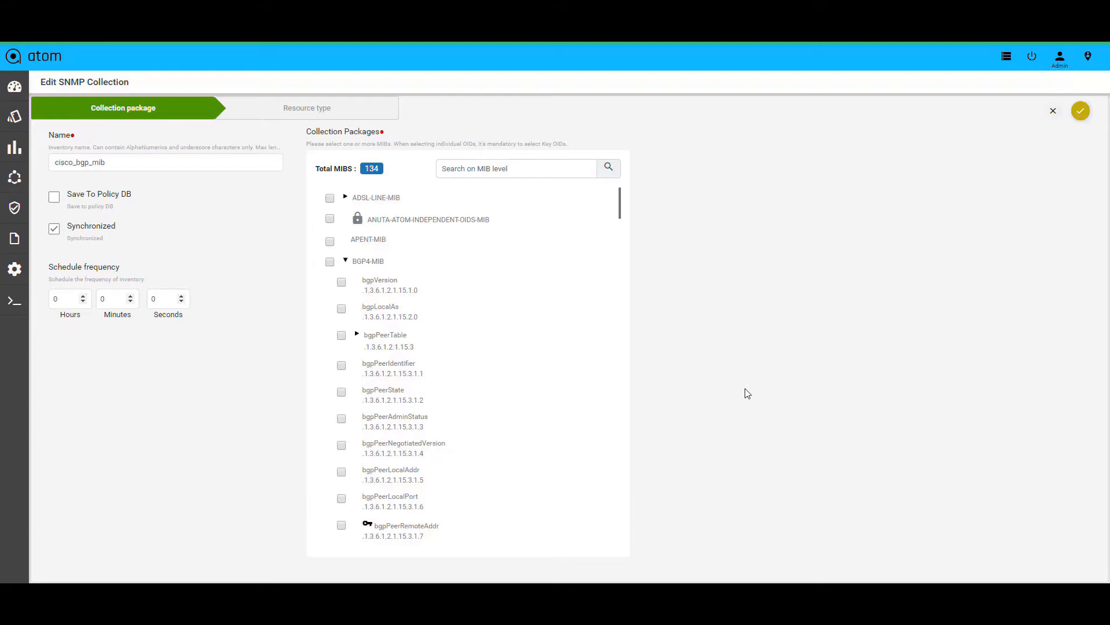
mouse_move(592, 284)
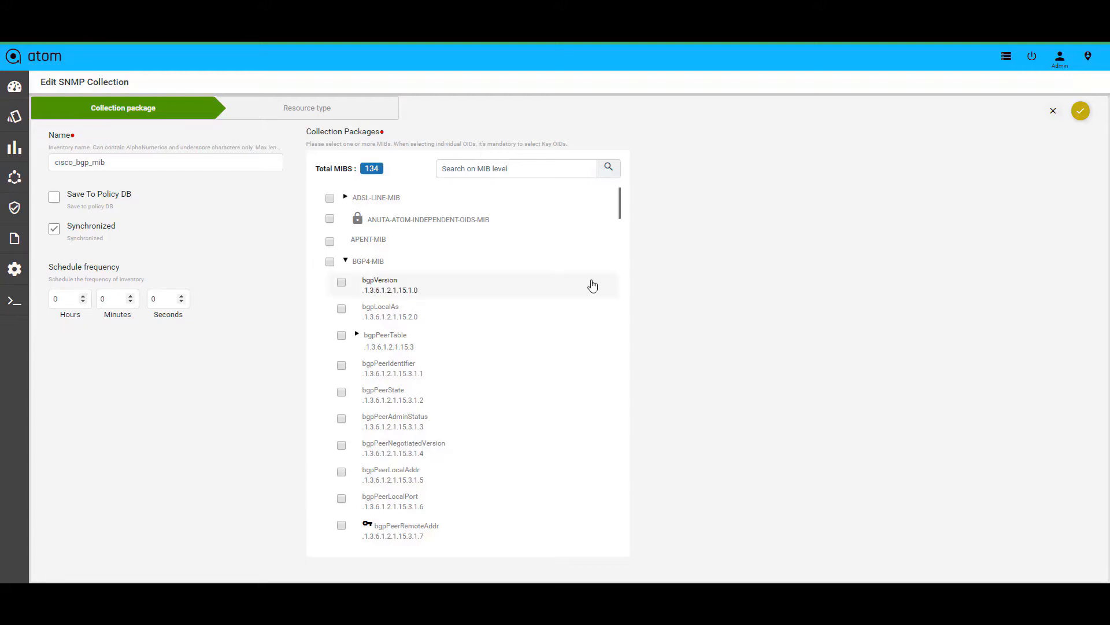
mouse_move(578, 338)
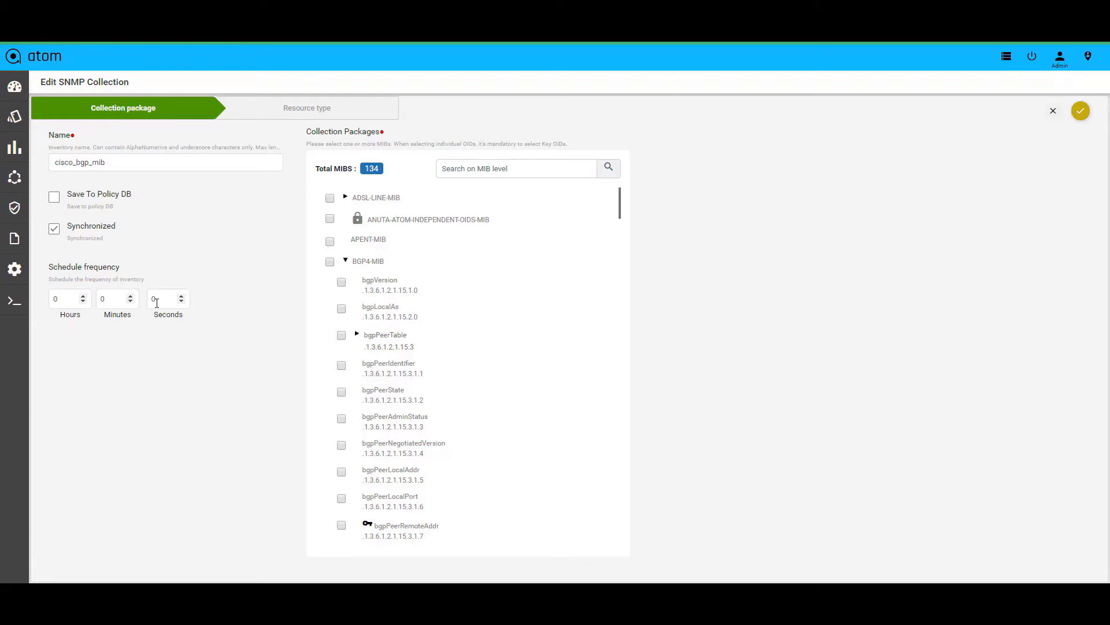
Step: Show the Resource type step with its Device Groups and Resource Pools lists
left_click(306, 108)
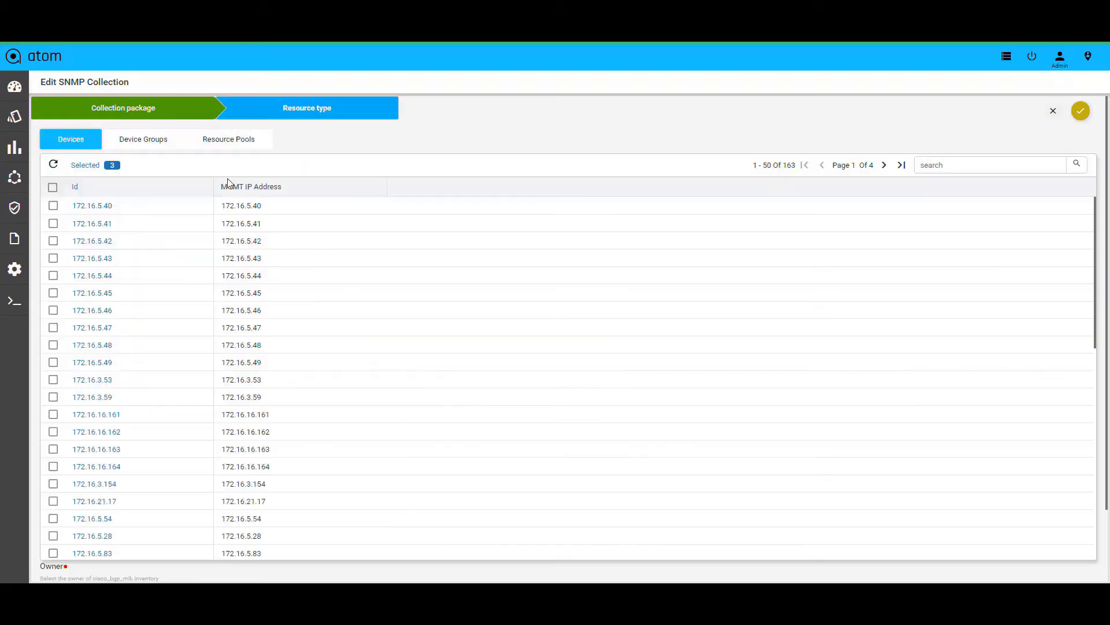
left_click(143, 138)
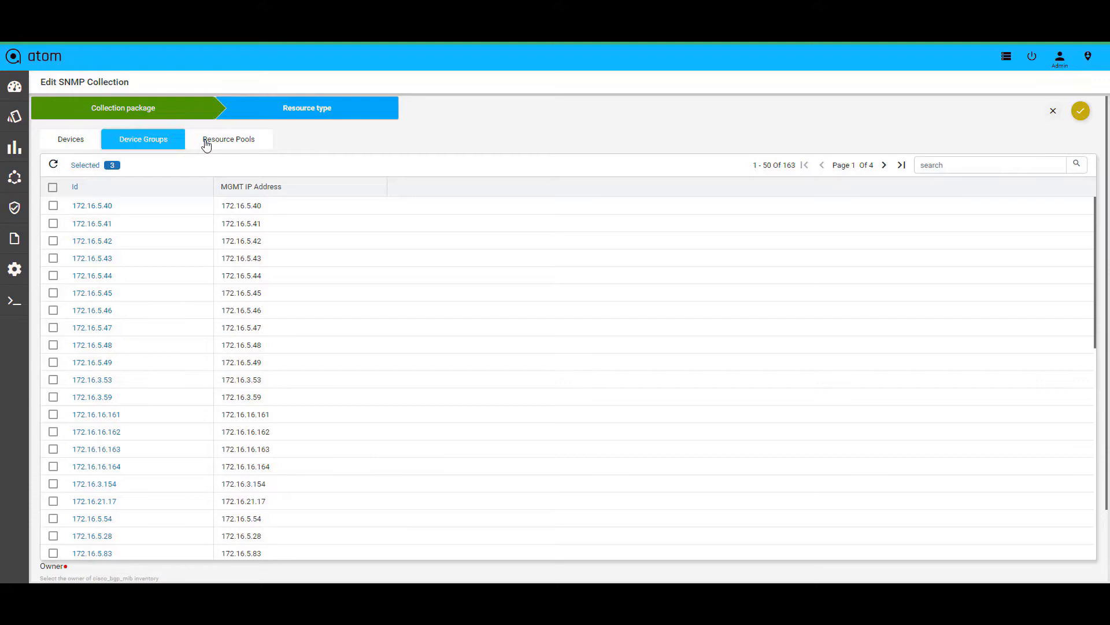
left_click(228, 139)
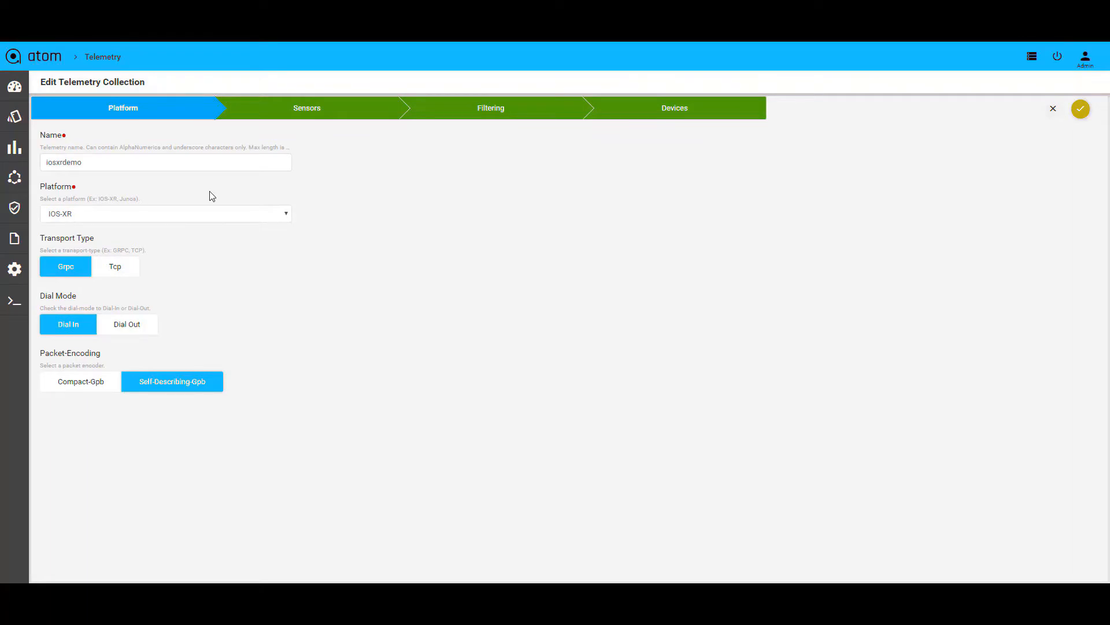
mouse_move(219, 247)
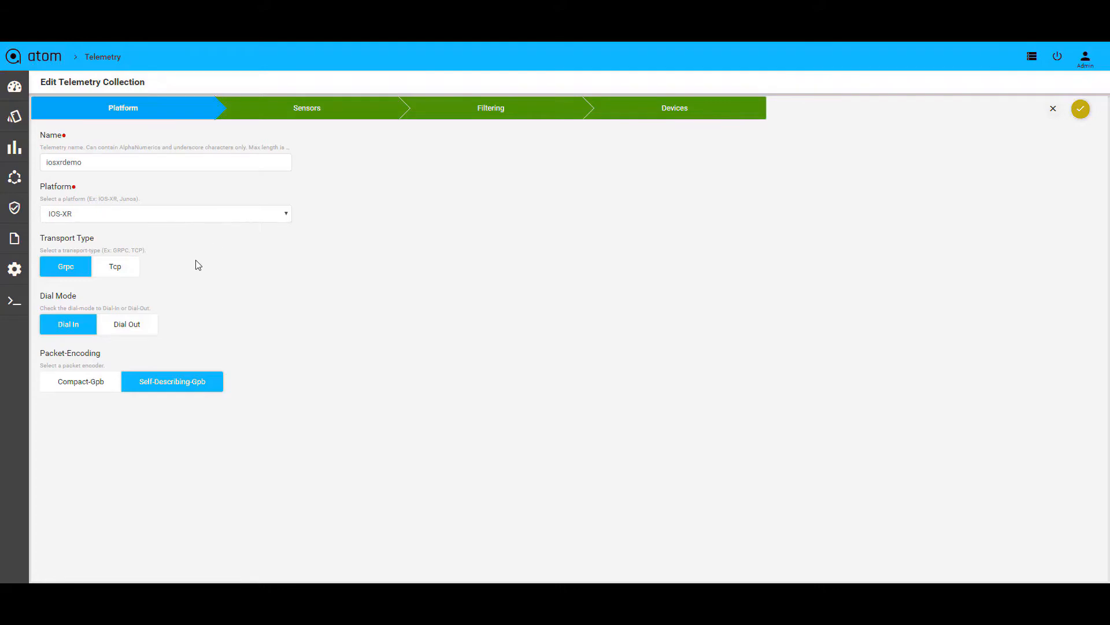
mouse_move(172, 273)
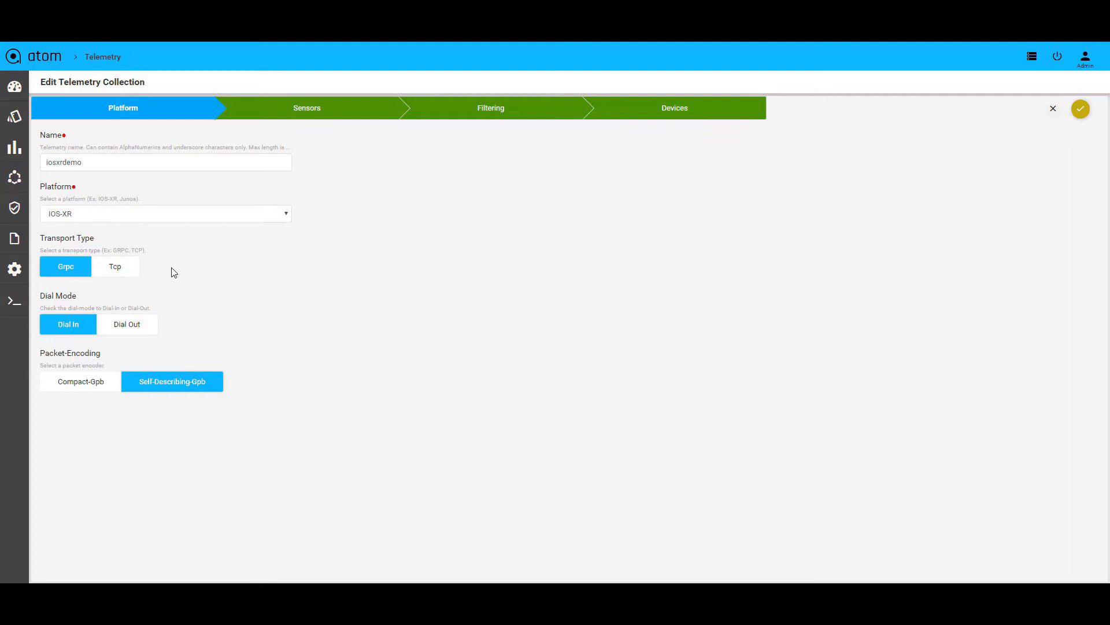
mouse_move(220, 334)
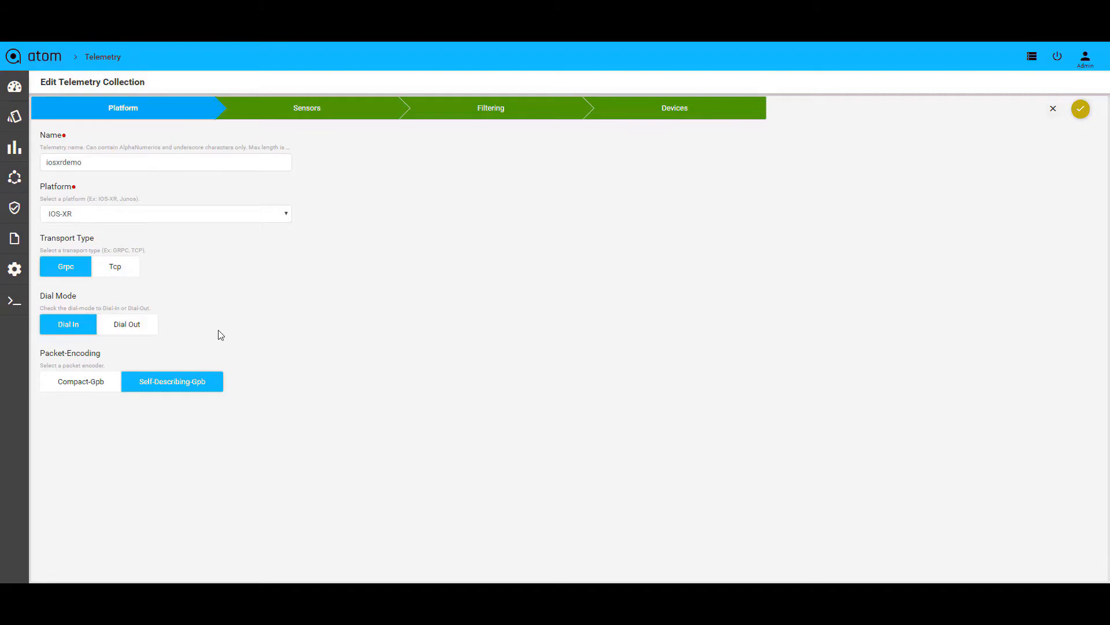
mouse_move(219, 380)
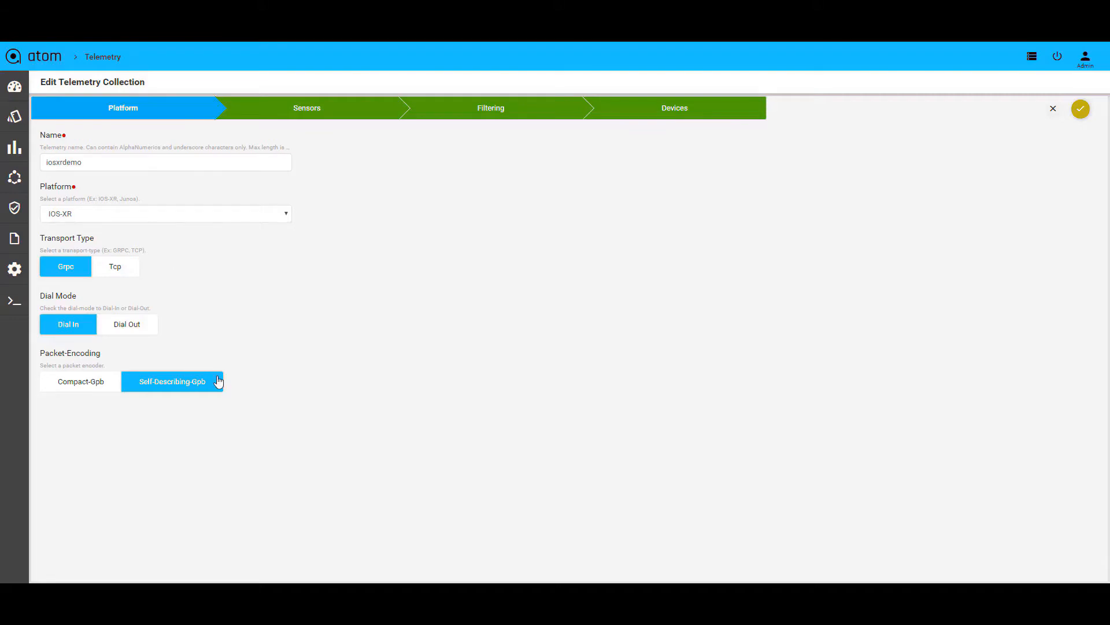
mouse_move(319, 108)
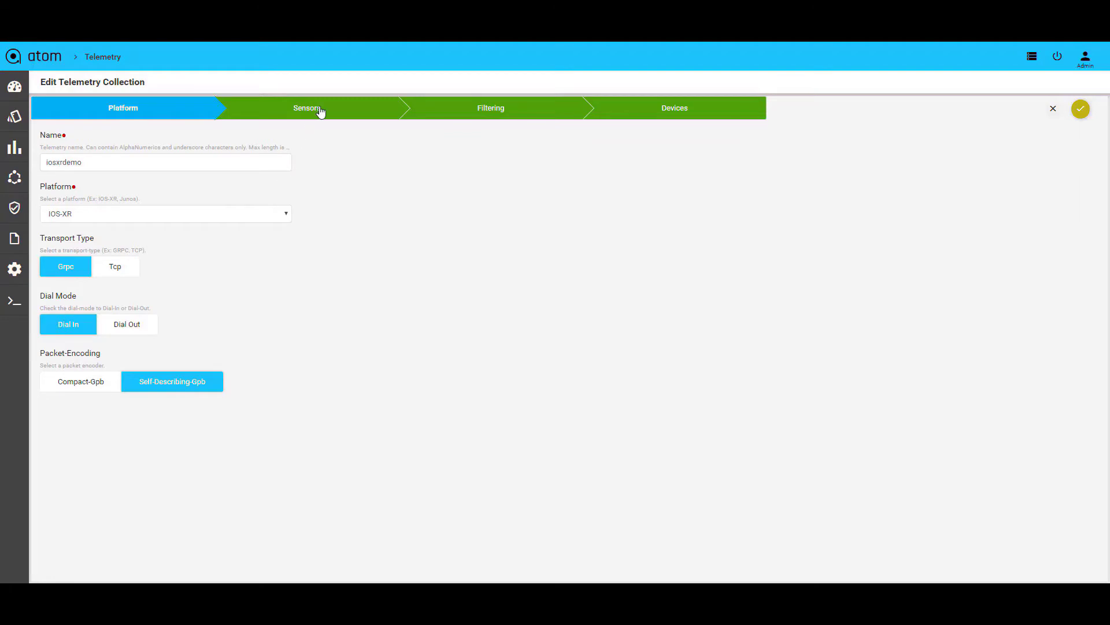
Step: Review the Sensors step's six sensor paths and timing, then move to the Filtering step
left_click(307, 107)
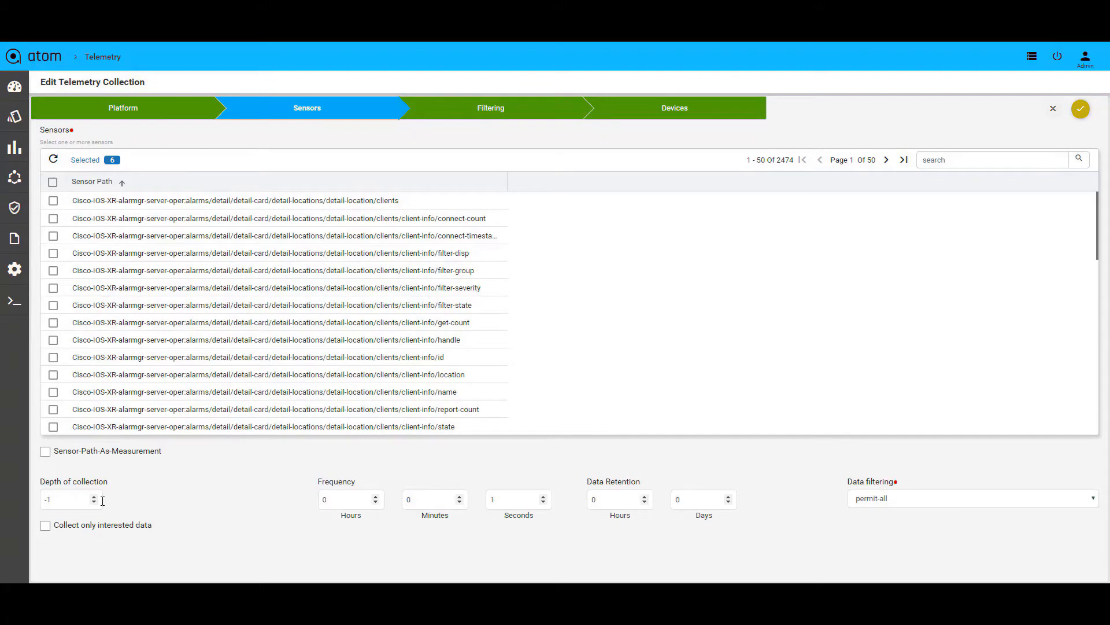
mouse_move(346, 517)
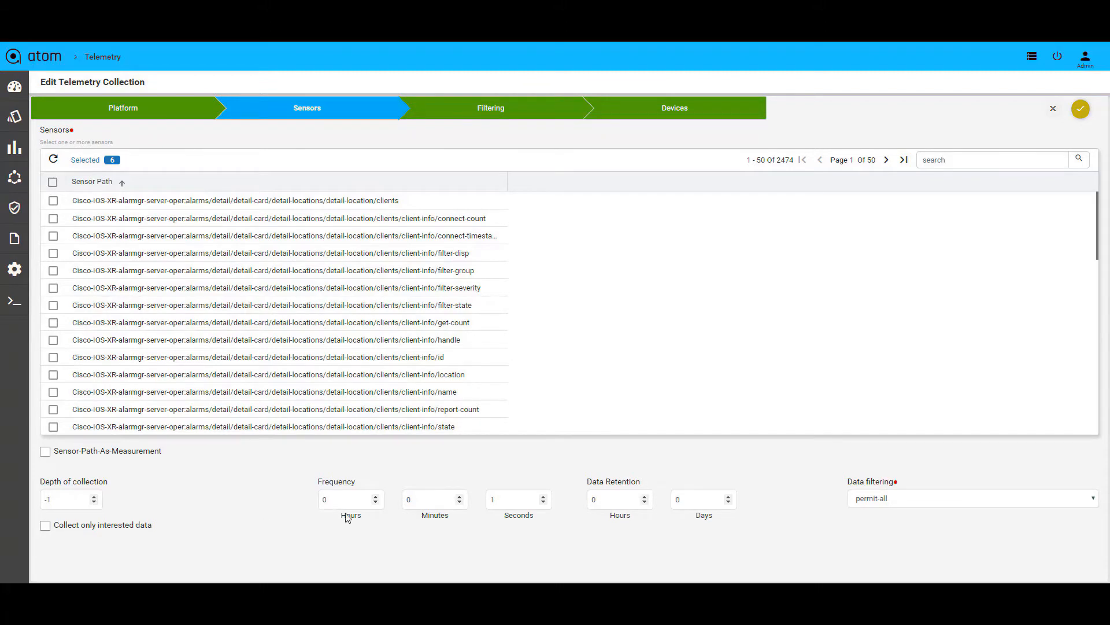
mouse_move(356, 518)
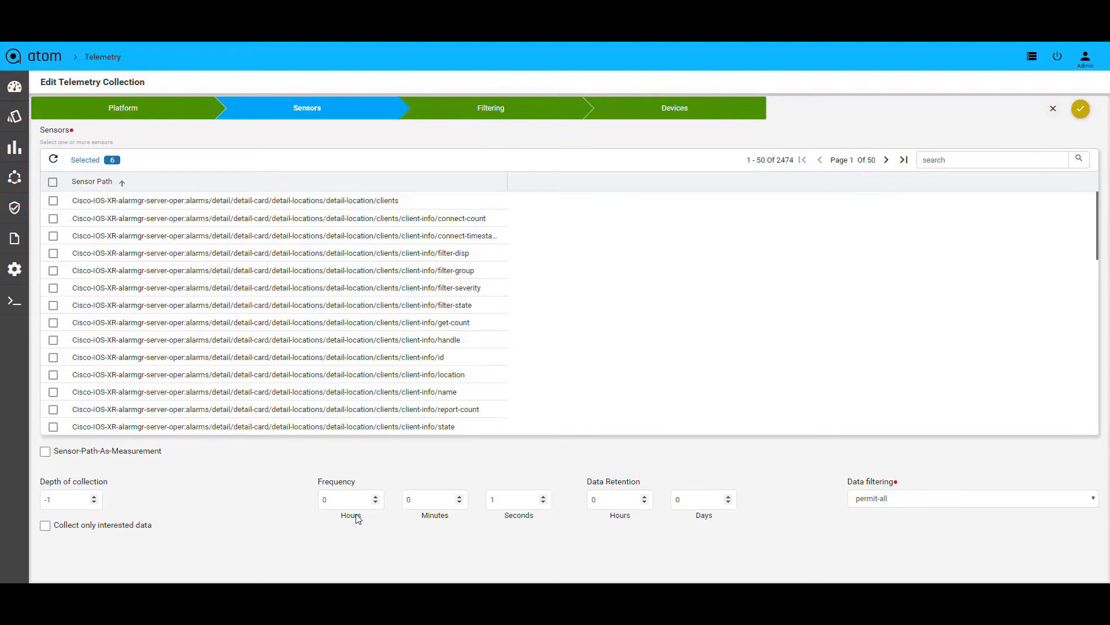
mouse_move(653, 526)
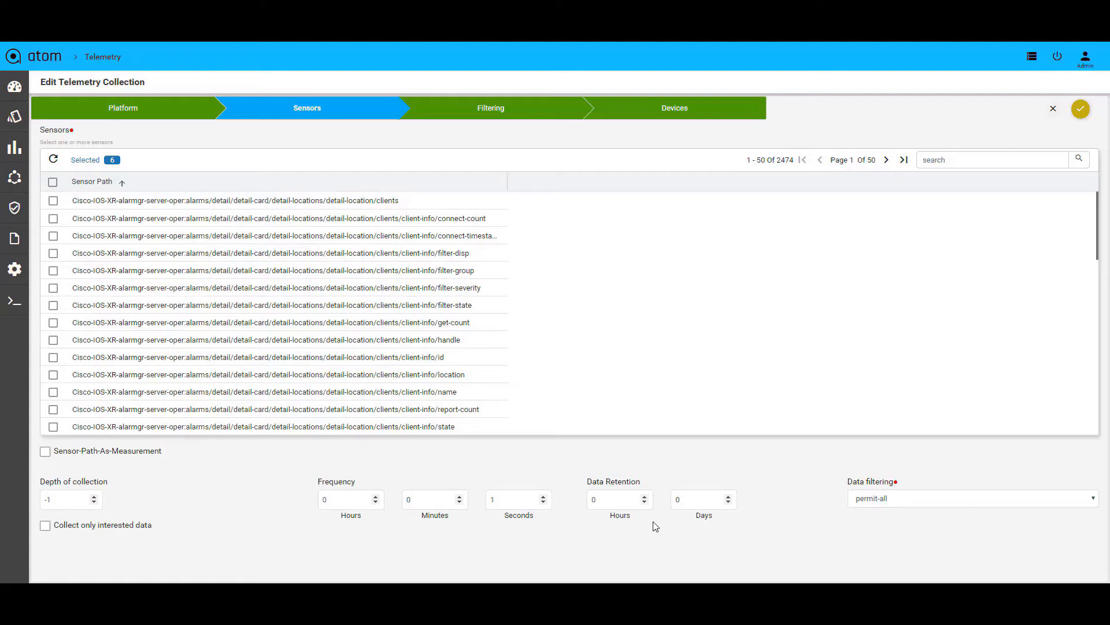
left_click(491, 108)
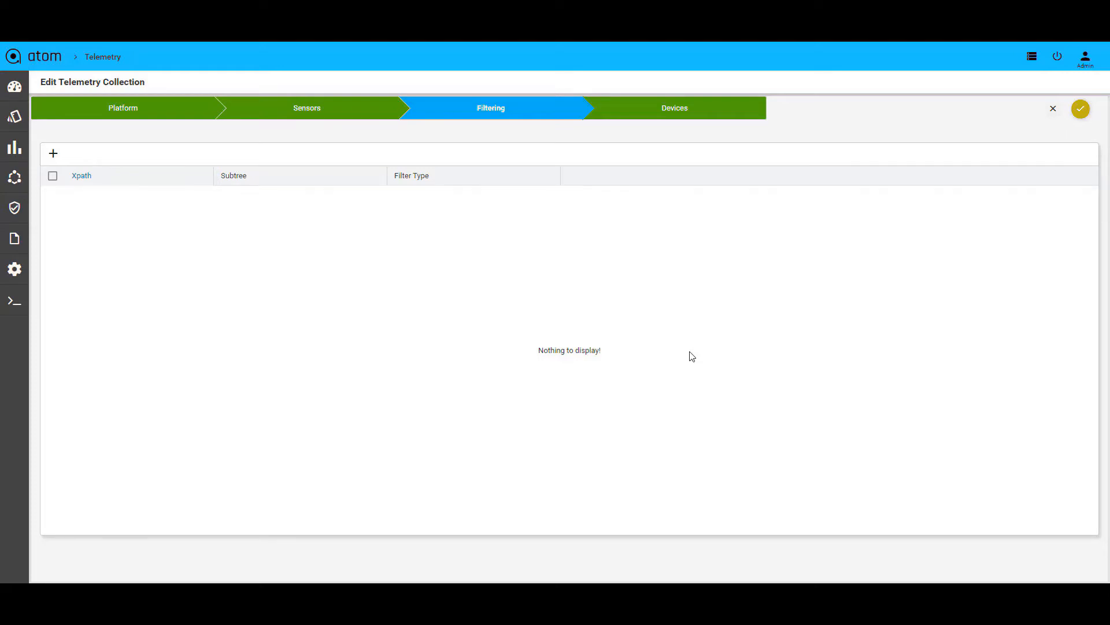
left_click(673, 108)
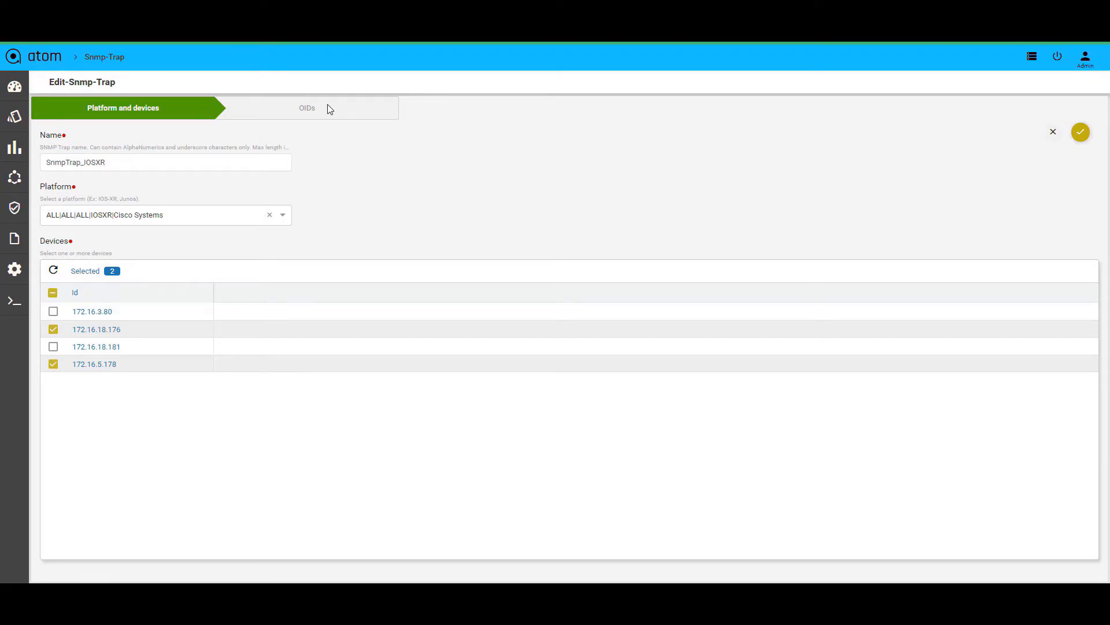
Step: In the OIDs step enable Create Alert Immediately and dismiss the severity/message hint
left_click(307, 108)
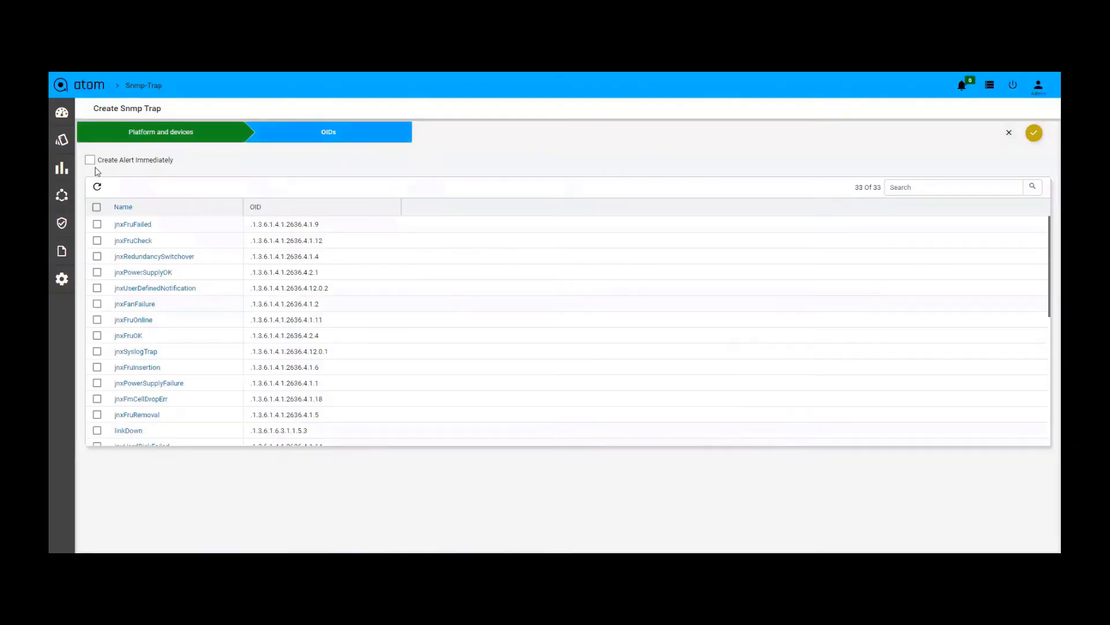
left_click(91, 159)
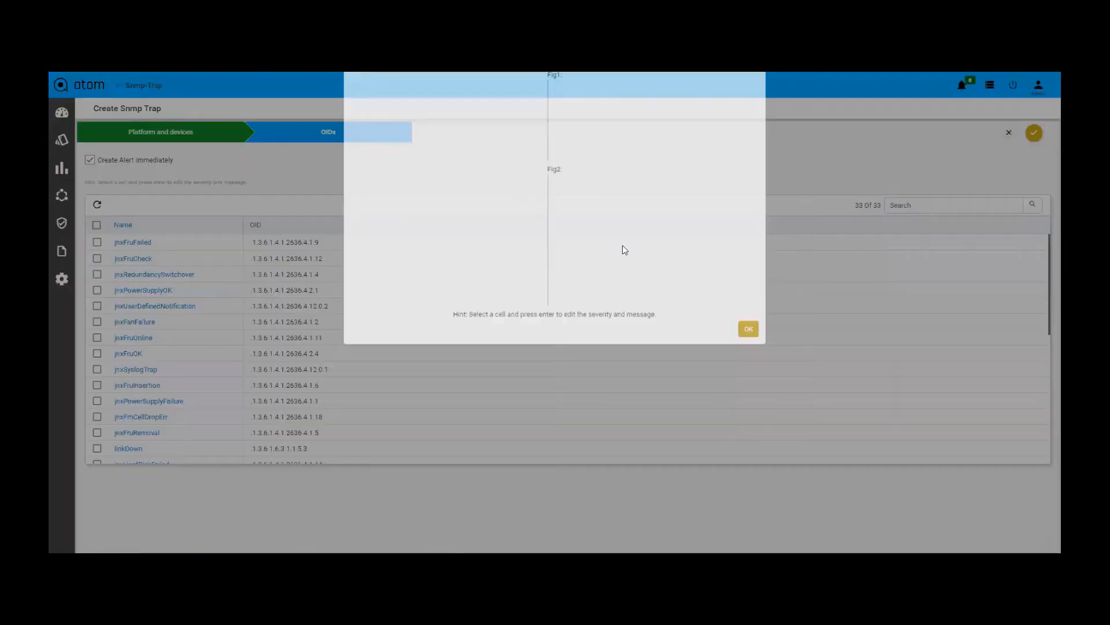
left_click(594, 238)
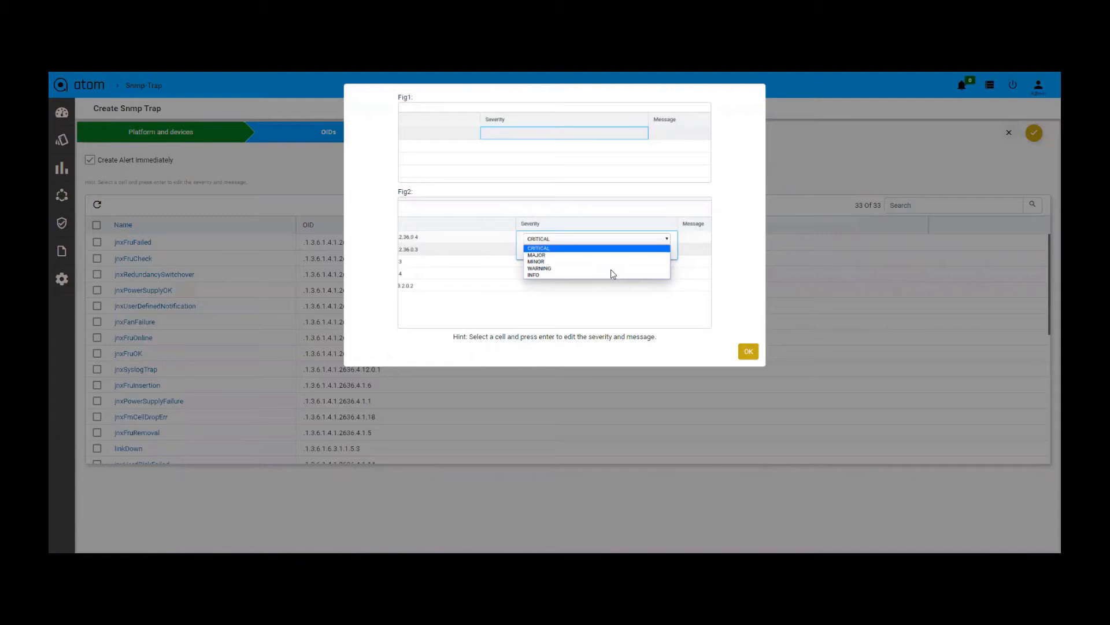
mouse_move(732, 336)
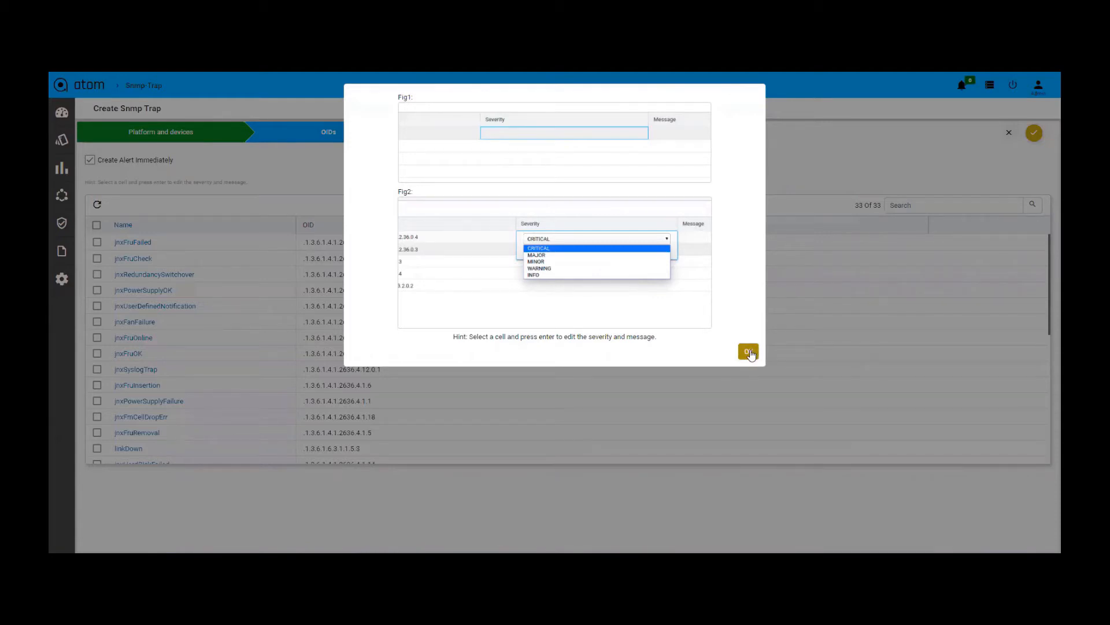
left_click(748, 351)
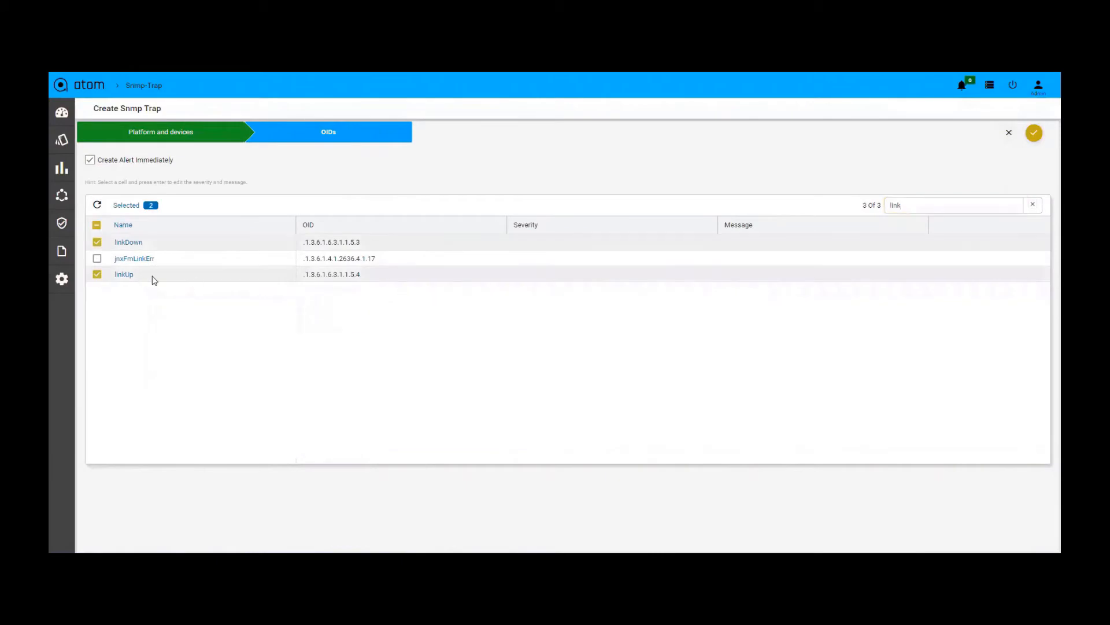
mouse_move(532, 277)
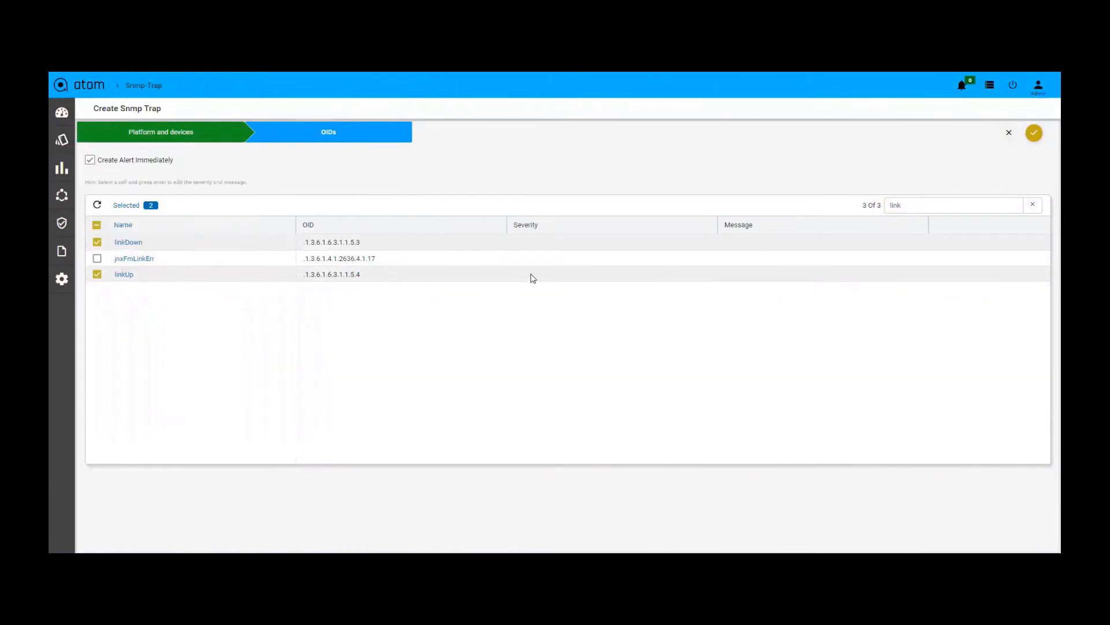
Step: Set the linkDown Message to 'Interface {{$labels=$ifDescr}}'
left_click(611, 276)
type("Interface {{$")
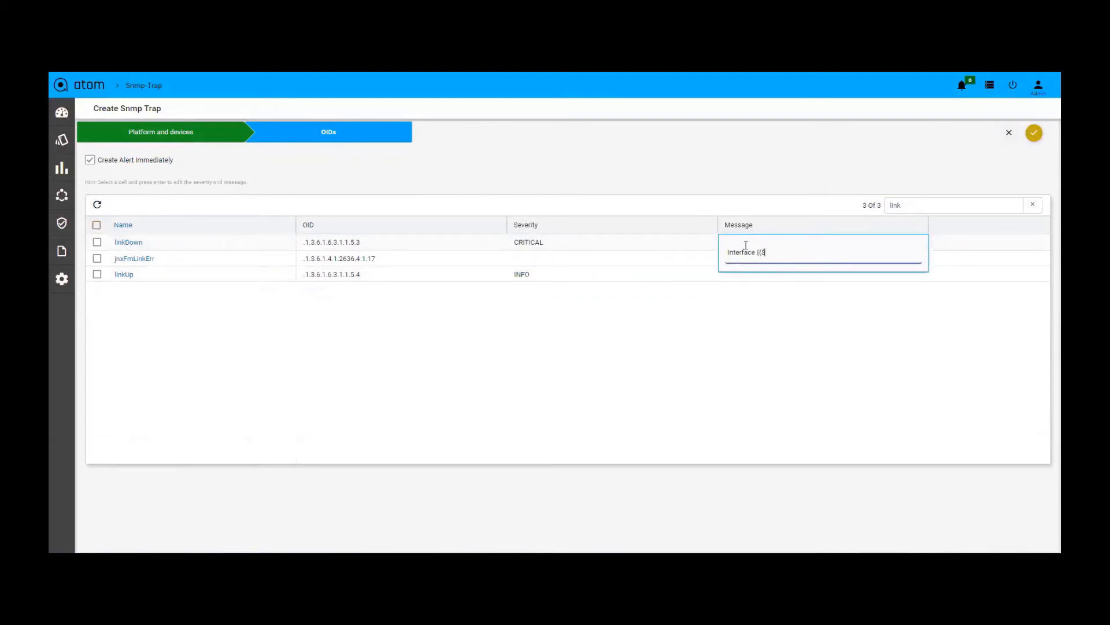
type("labels=$")
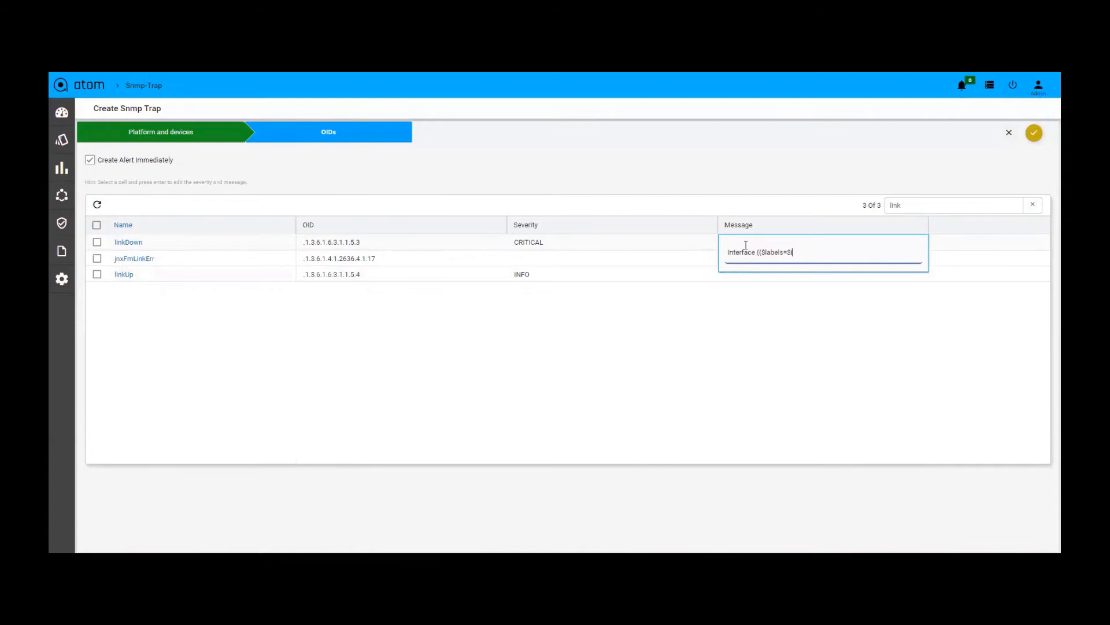
type("ifDescr}}")
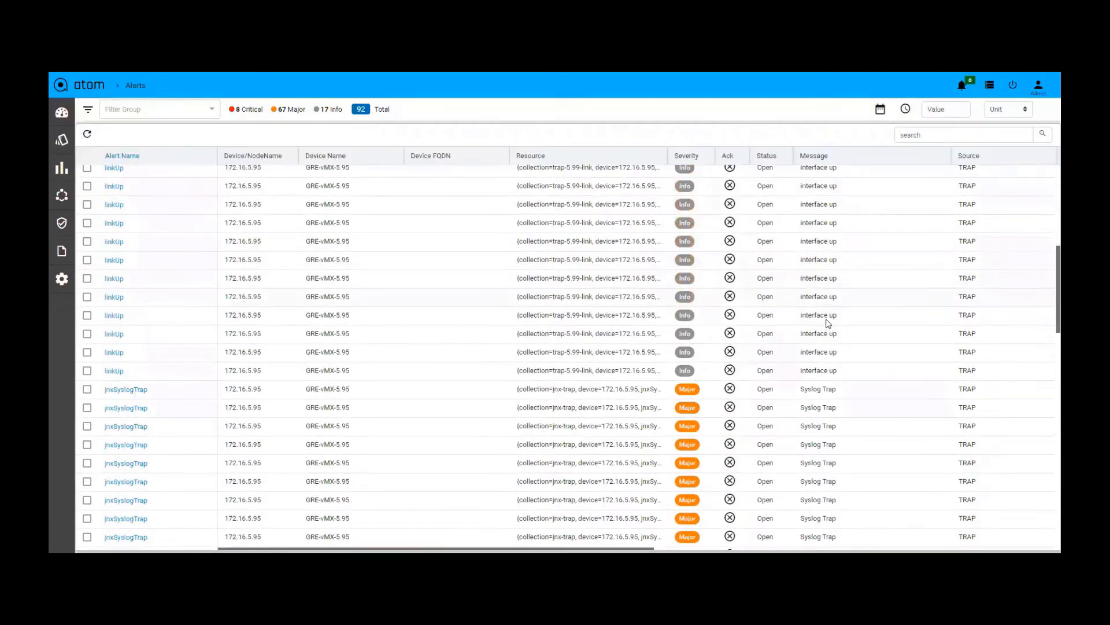
Step: Scroll through the trap alert list showing linkUp and jnxSyslogTrap alerts
scroll("up", 3)
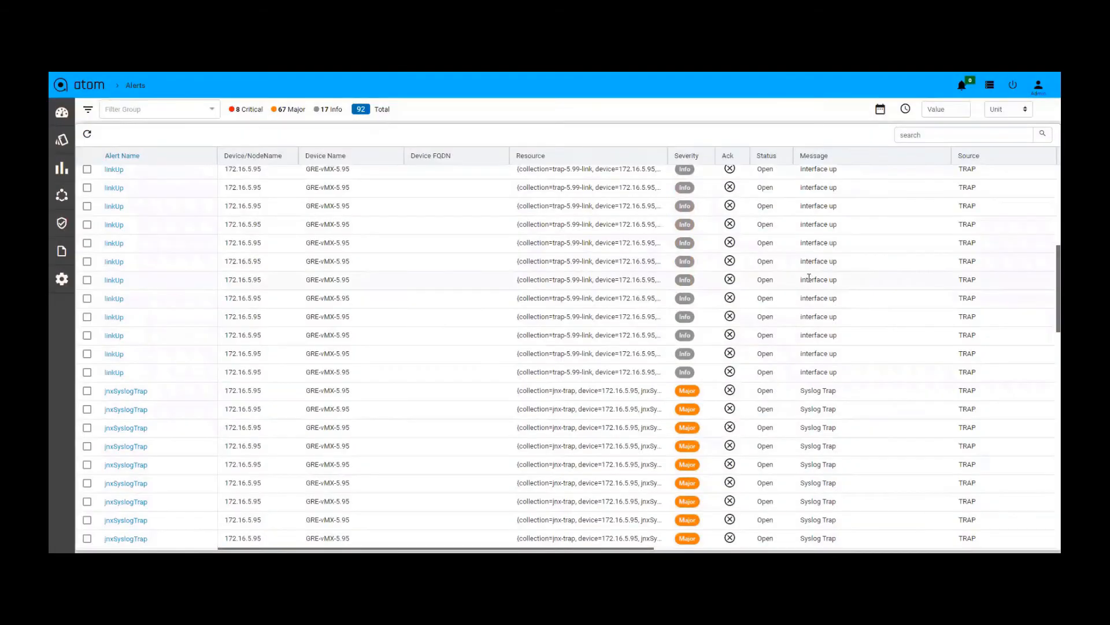
mouse_move(141, 428)
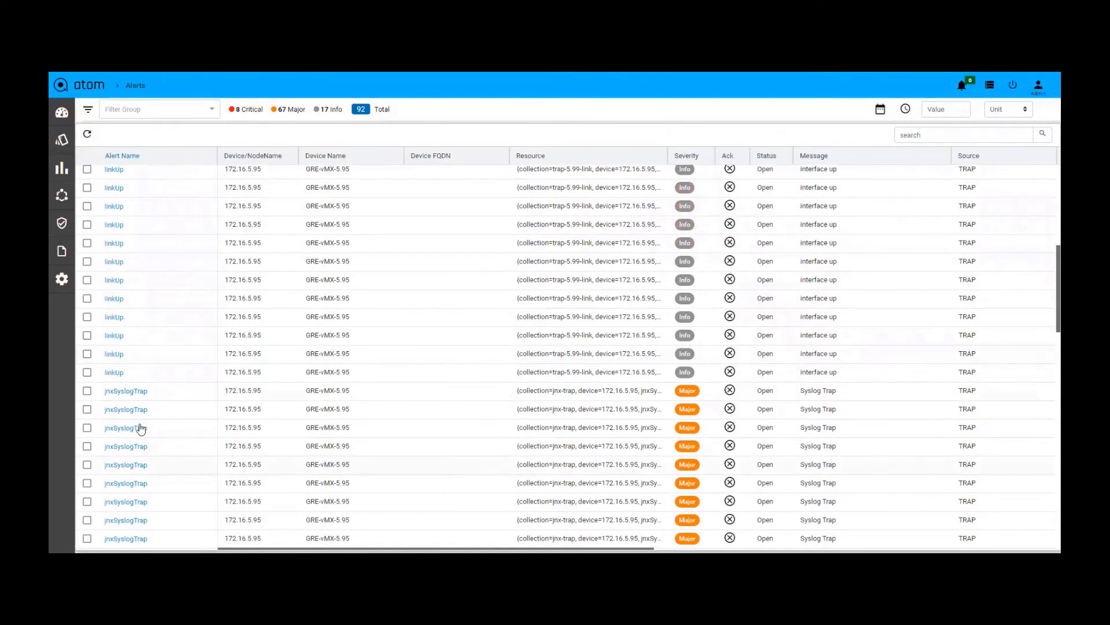
mouse_move(125, 408)
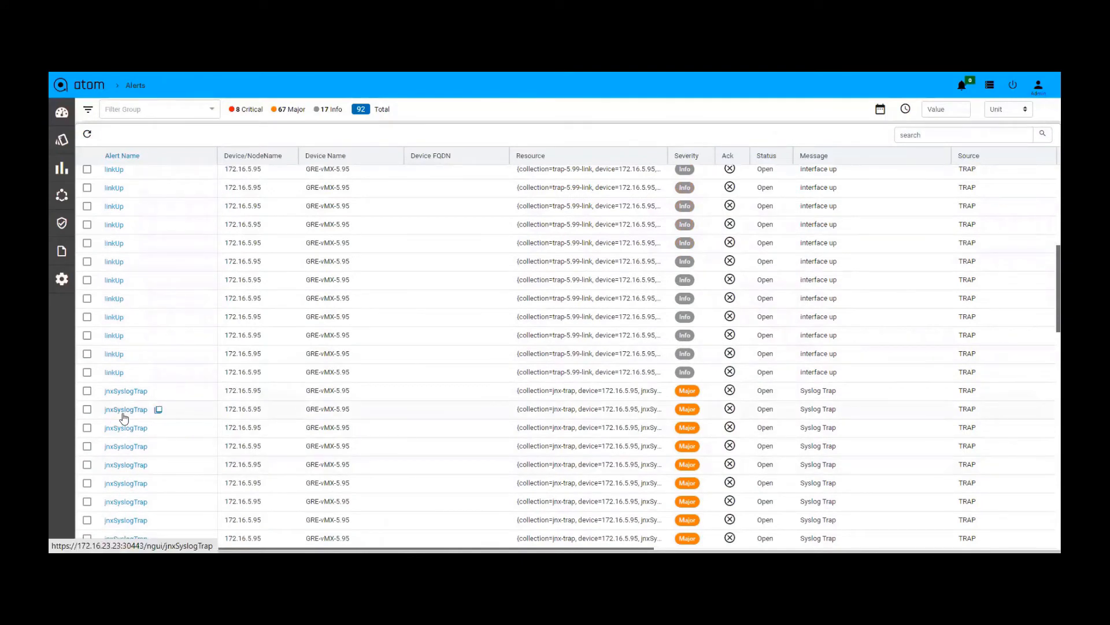
mouse_move(493, 523)
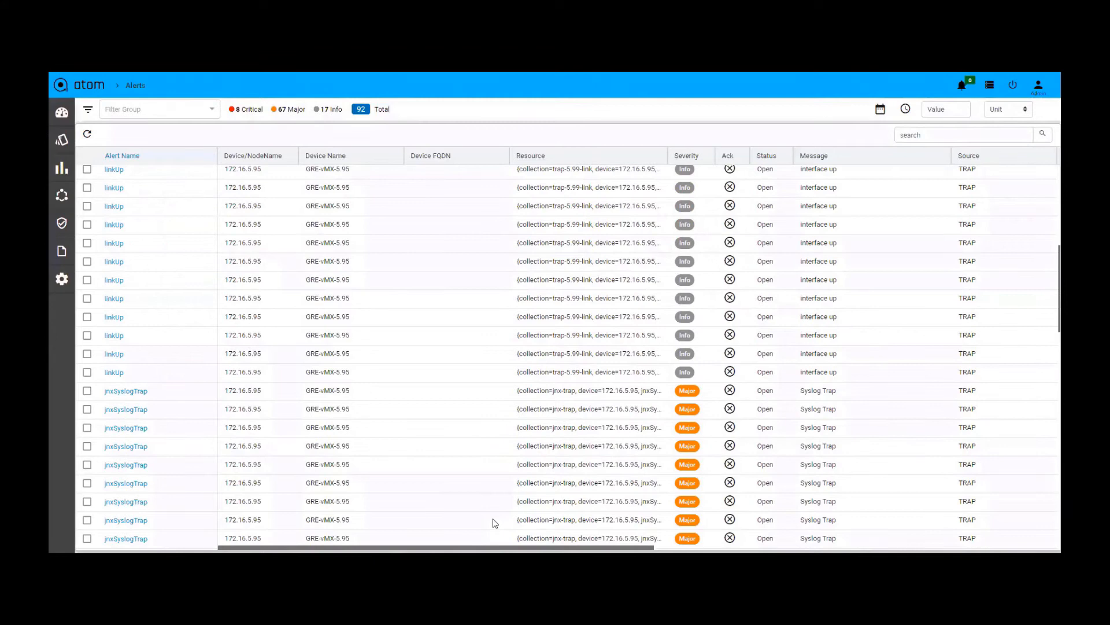
scroll("down", 3)
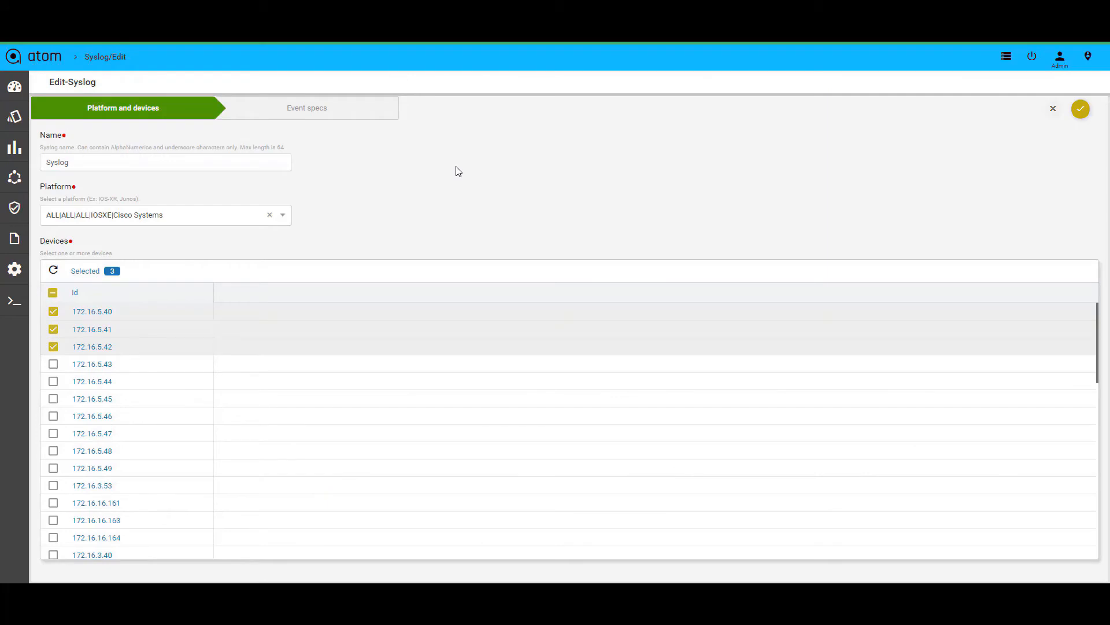
Step: Review the Syslog definition's Platform and devices step with Cisco IOS-XE and three devices
left_click(306, 108)
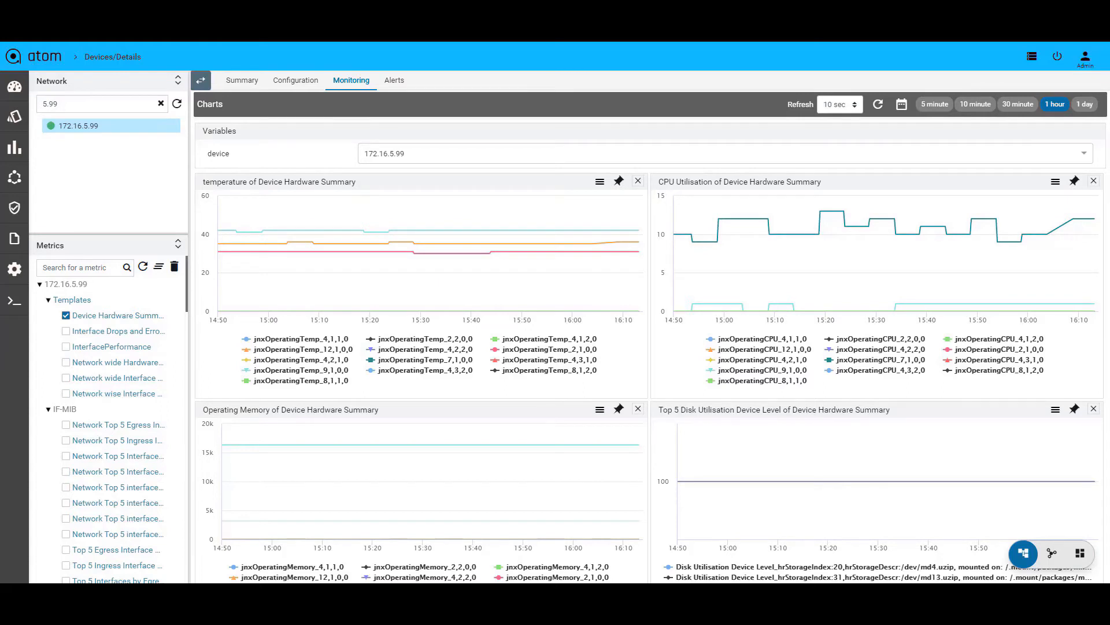
mouse_move(722, 304)
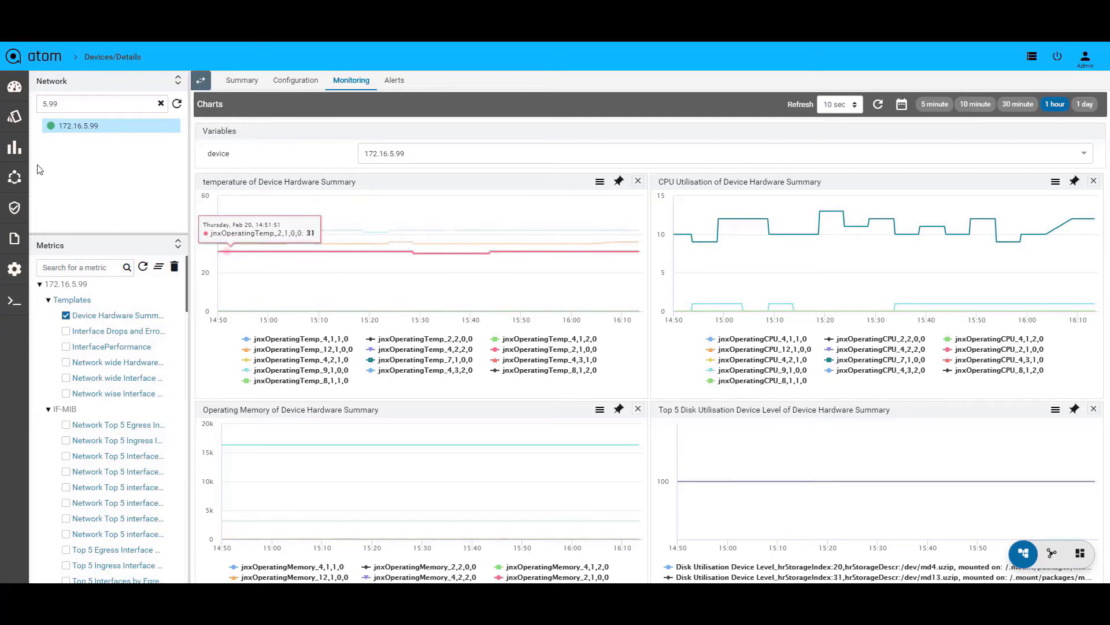
mouse_move(90, 161)
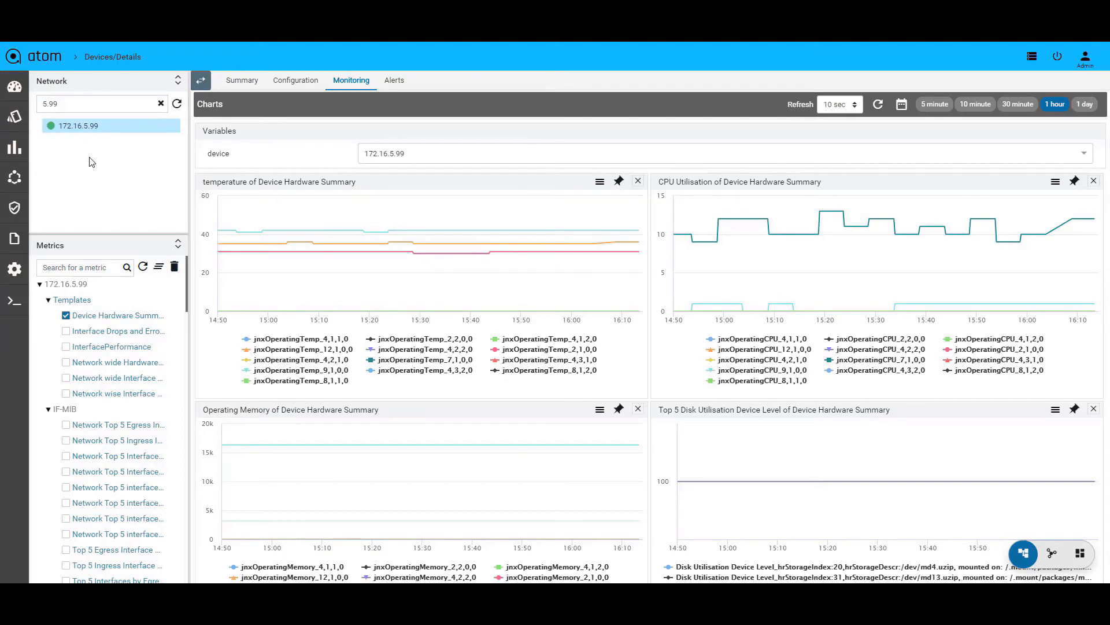
mouse_move(339, 230)
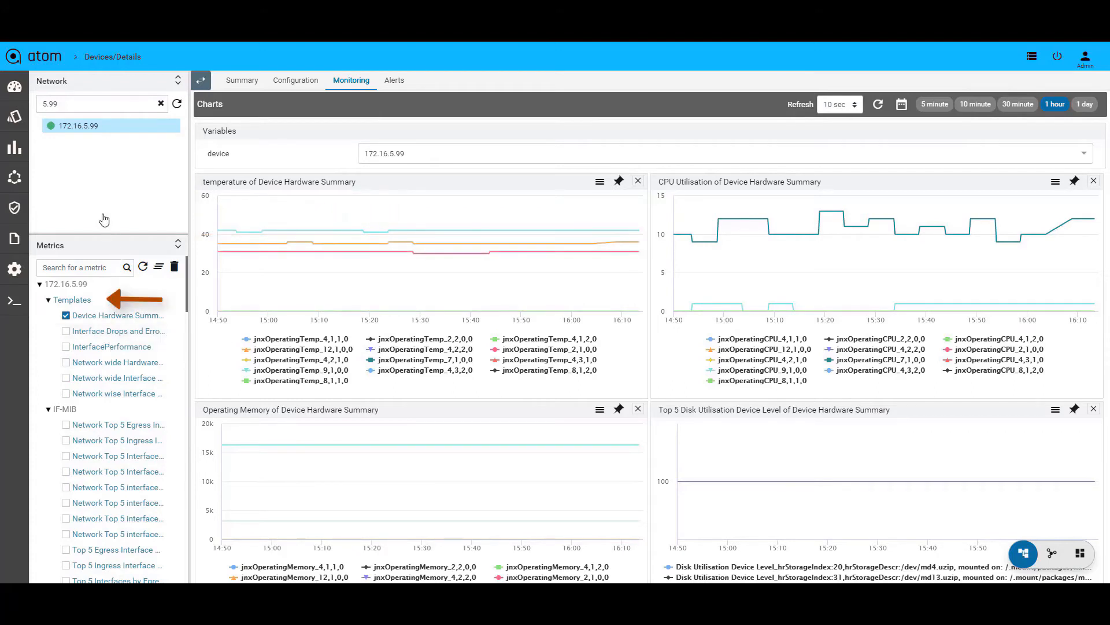
mouse_move(101, 193)
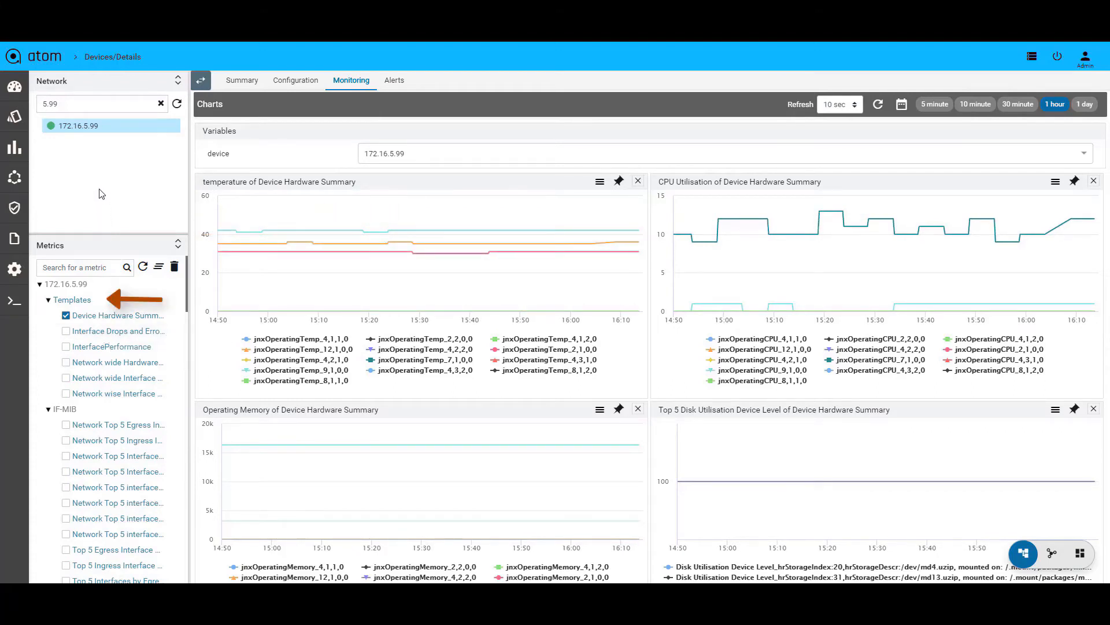
mouse_move(90, 305)
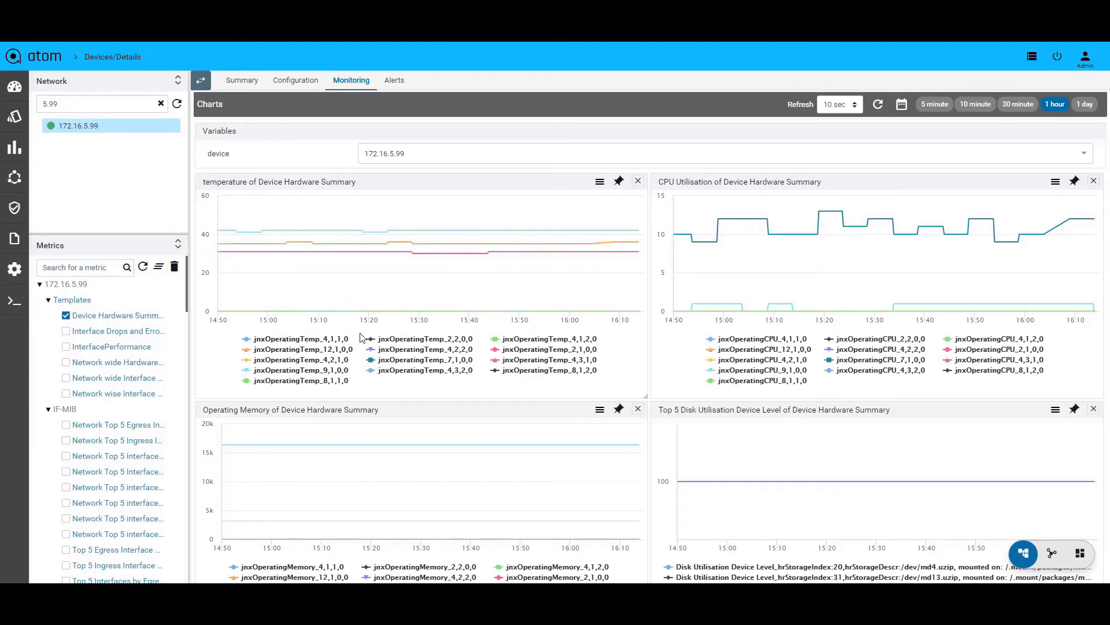
Step: Scroll through the temperature, CPU, memory, disk and load-average charts for 172.16.5.99
scroll("down", 3)
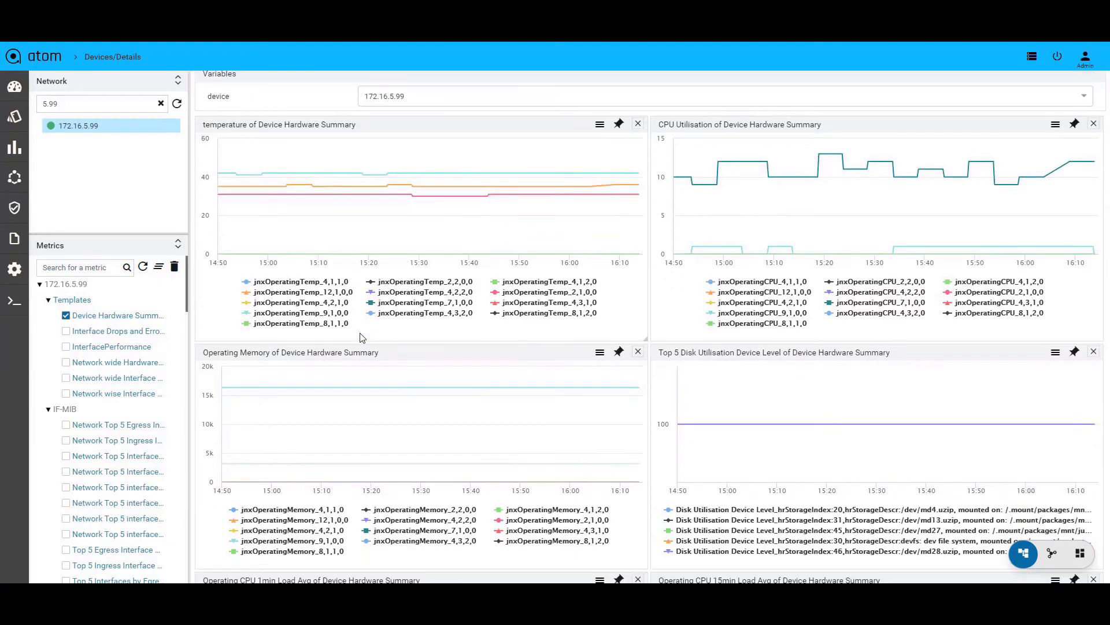
scroll("down", 3)
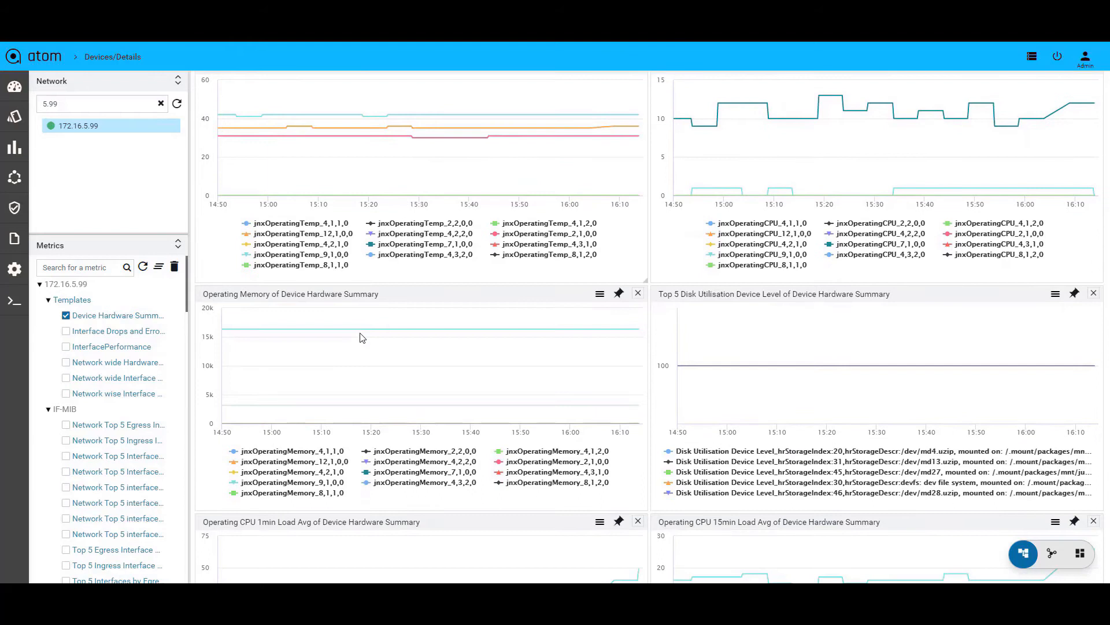
scroll("down", 3)
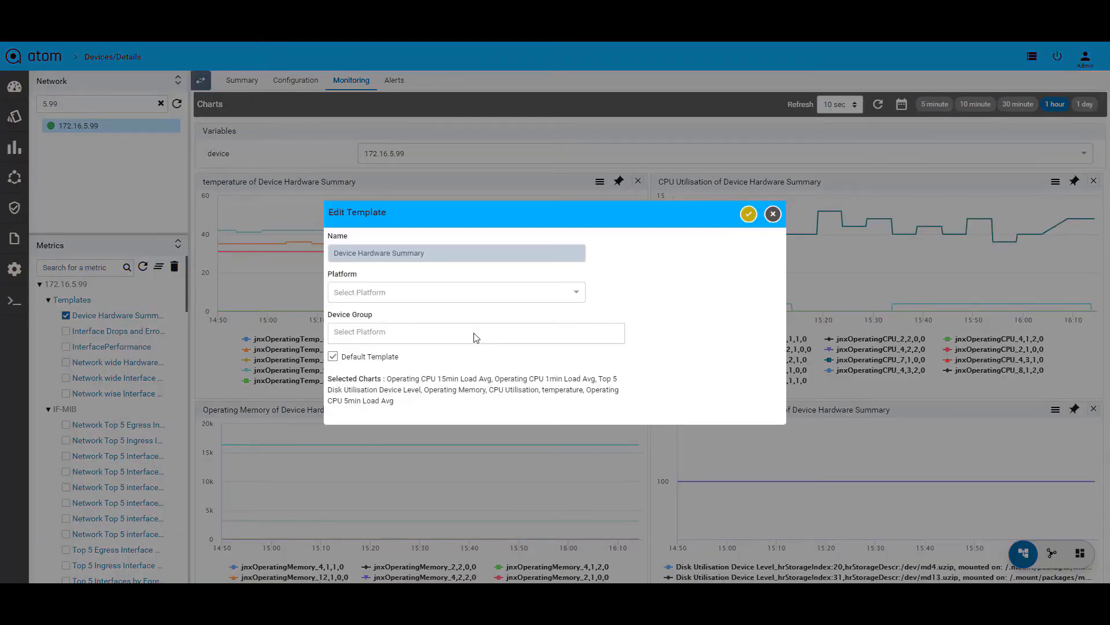
mouse_move(397, 363)
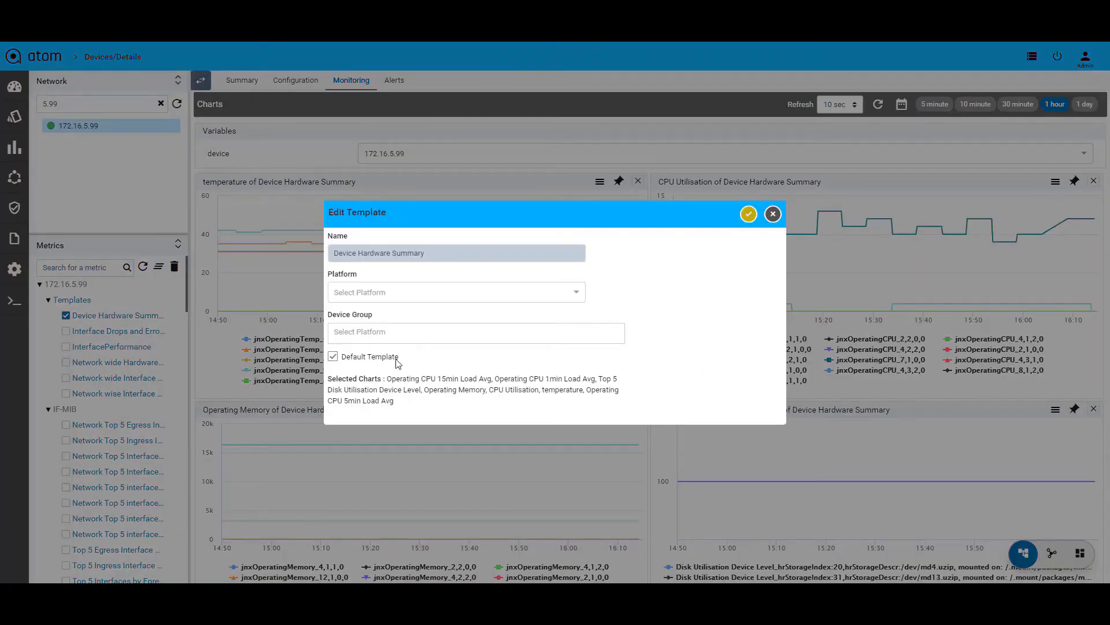
Step: Open Edit Template for Device Hardware Summary showing Default Template and its charts
left_click(771, 214)
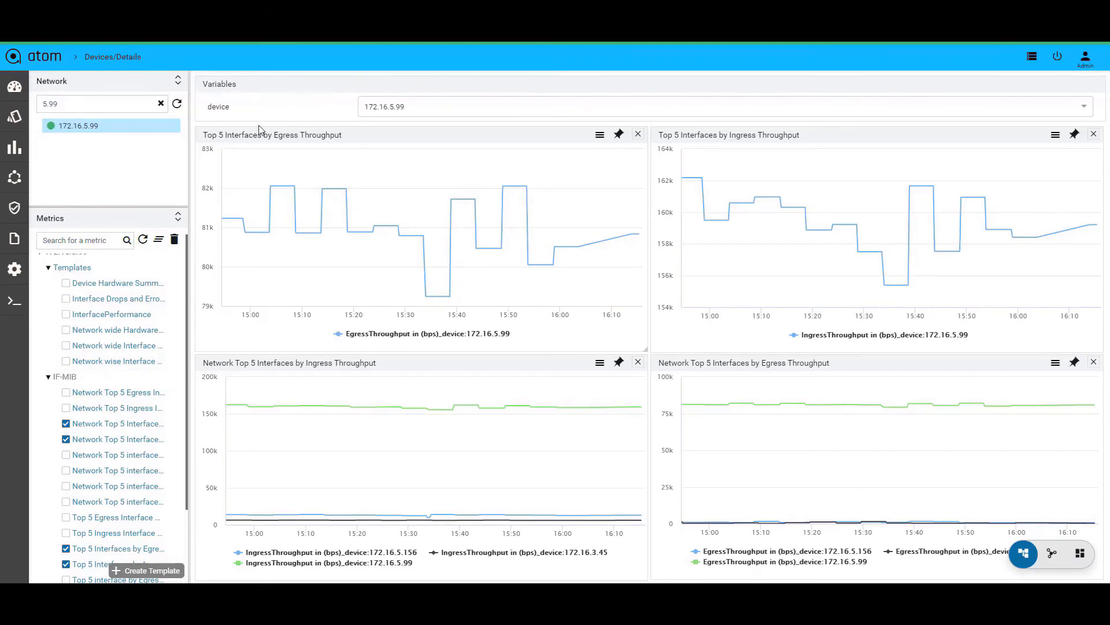
mouse_move(324, 187)
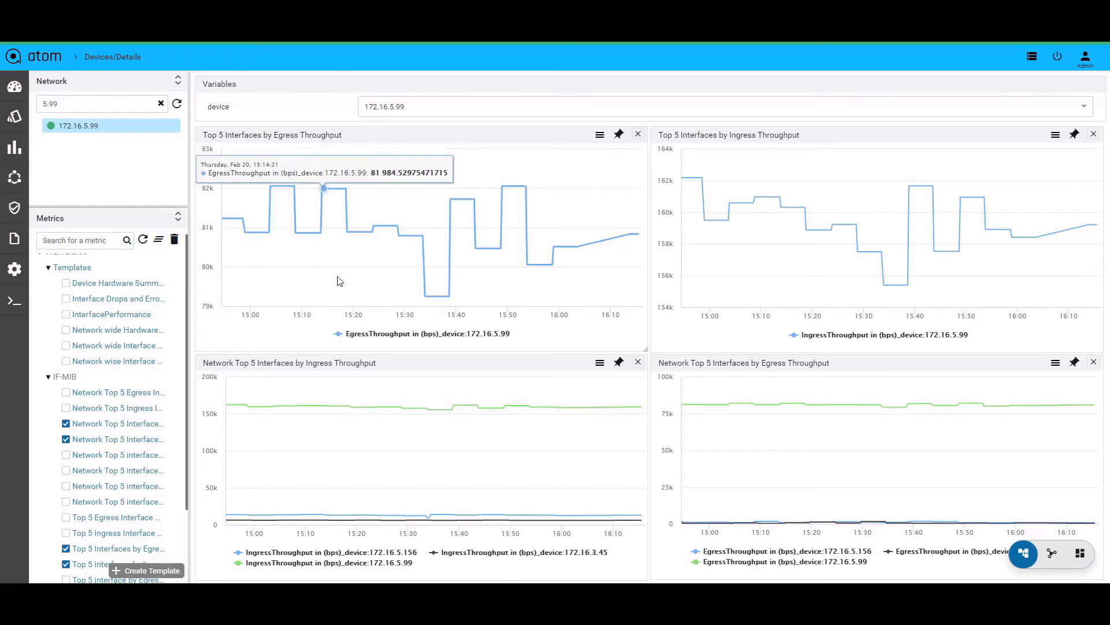
mouse_move(399, 407)
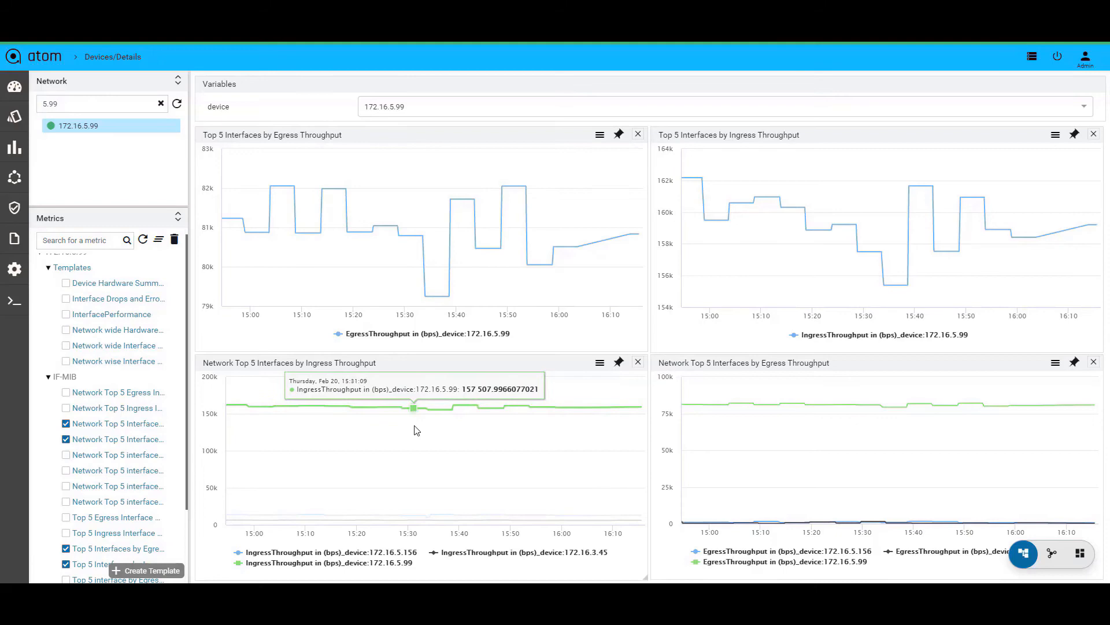
mouse_move(154, 571)
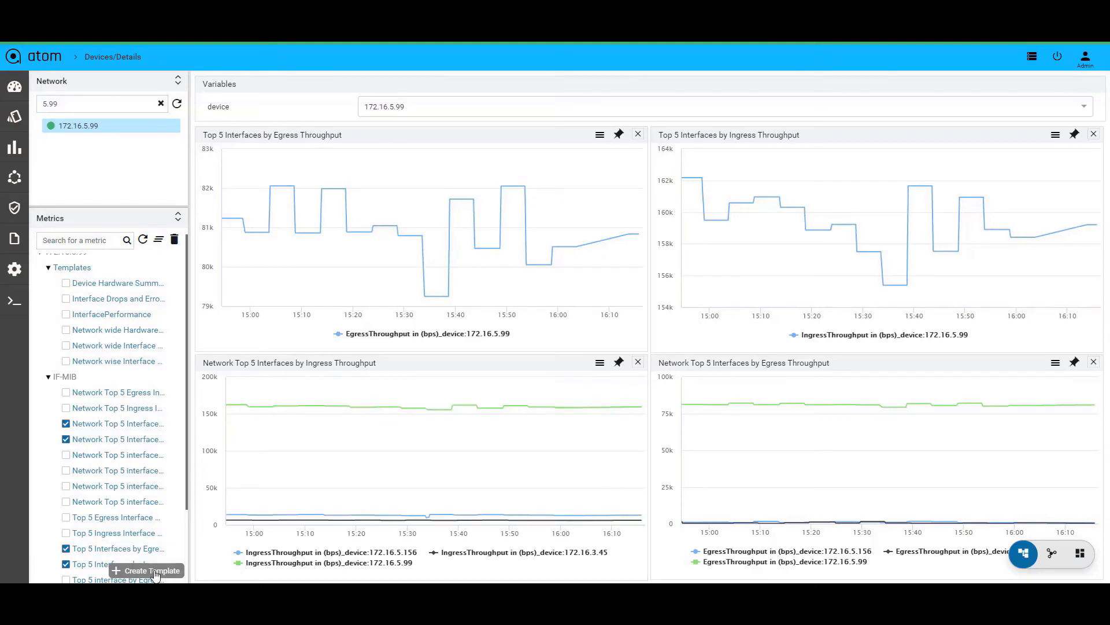
Step: Open the Create Template dialog from the four checked interface throughput charts
left_click(147, 570)
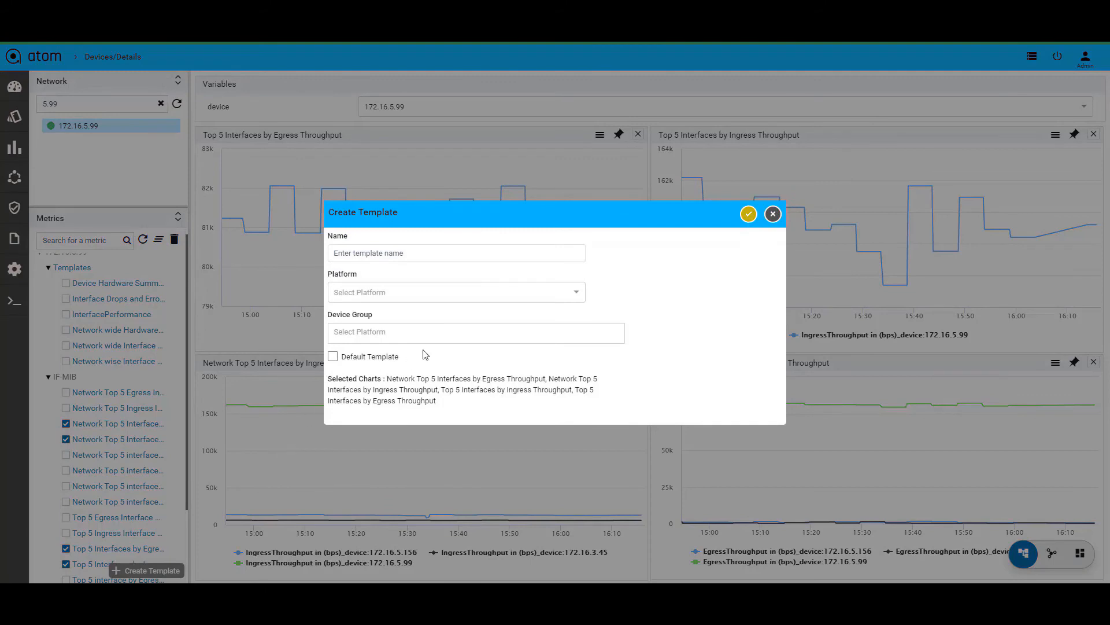
mouse_move(439, 358)
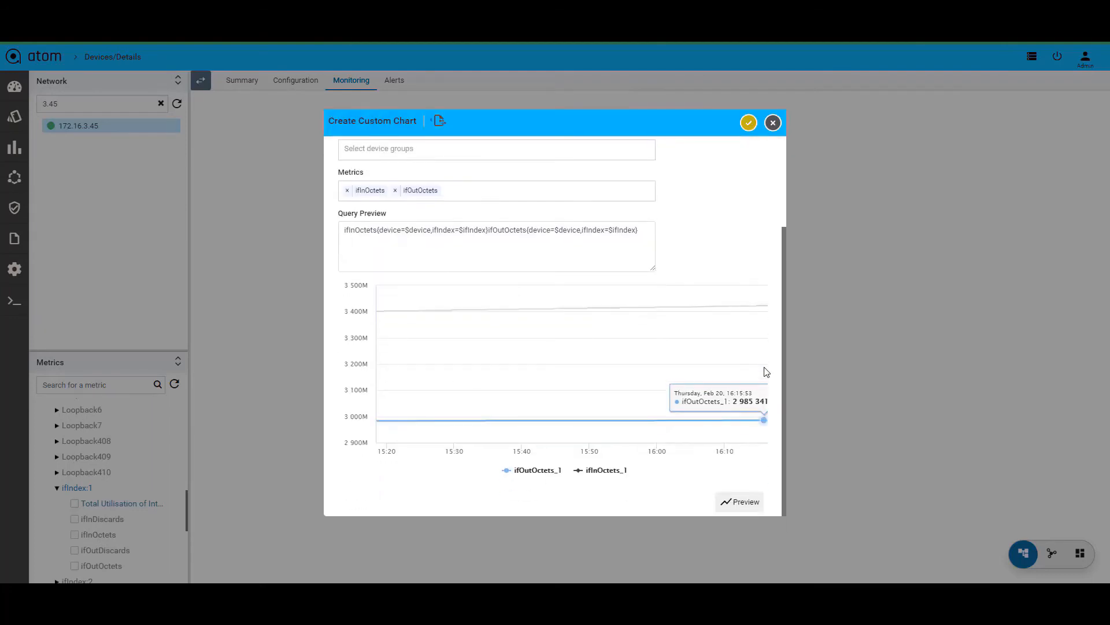
mouse_move(770, 371)
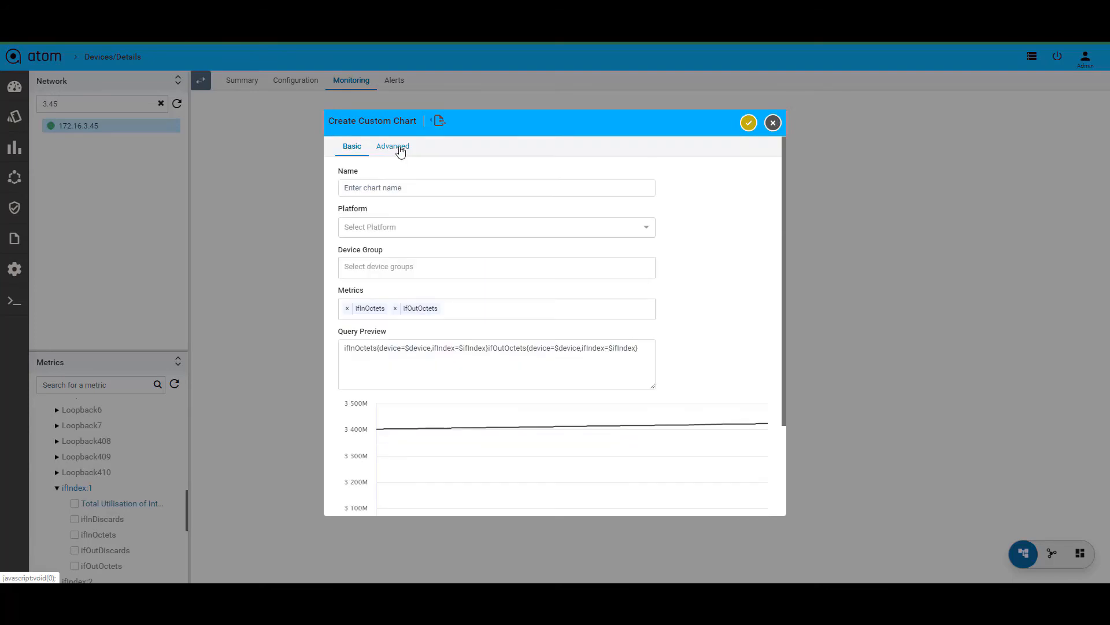
Step: Move to the Advanced settings of the new custom chart
left_click(394, 146)
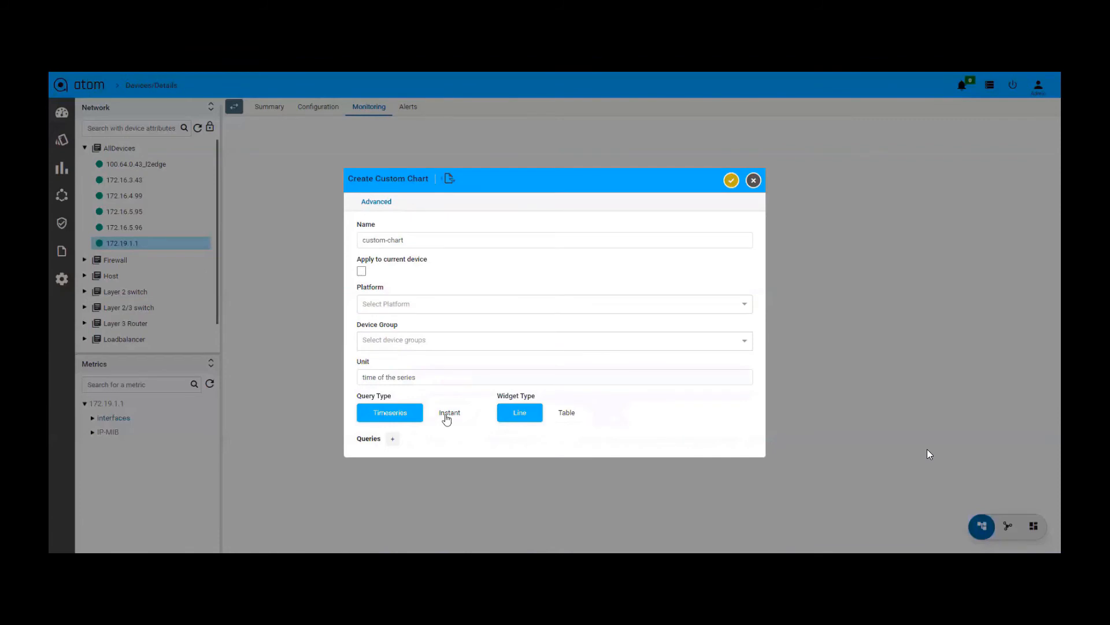
Step: Save custom-chart as a timeseries line chart querying ifAdminStatus with device and ifDescr variables
left_click(449, 412)
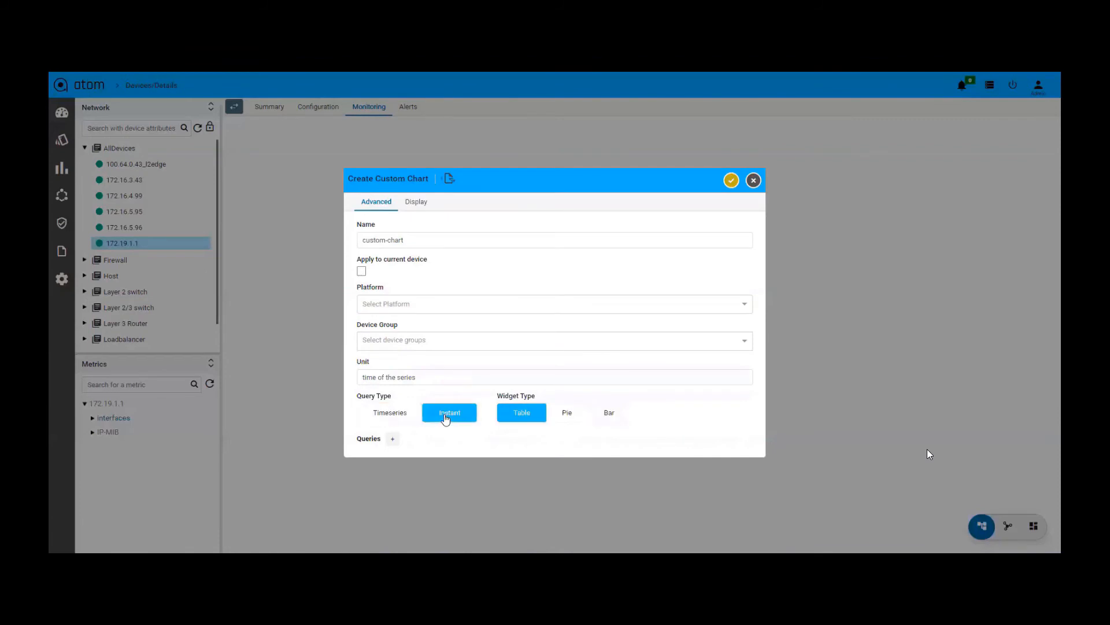
mouse_move(522, 412)
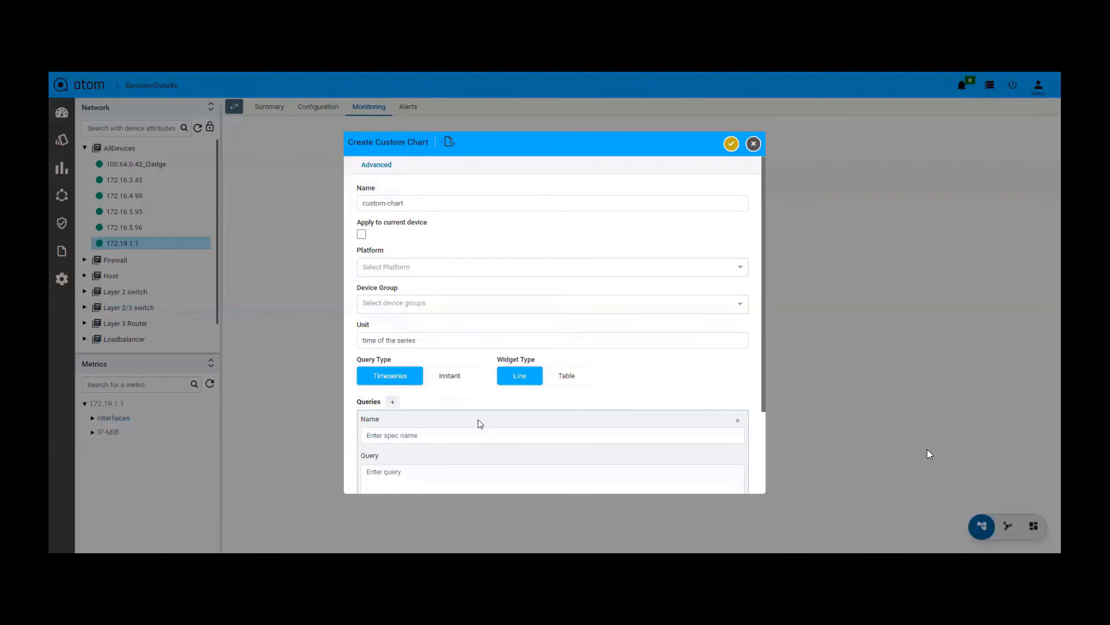
scroll("down", 3)
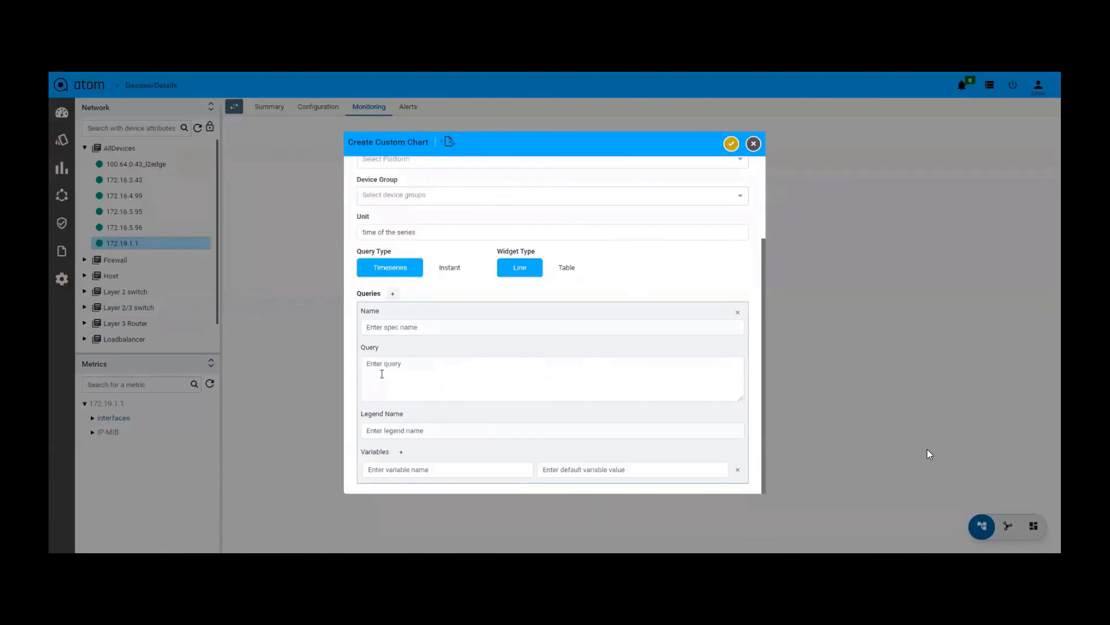
left_click(731, 144)
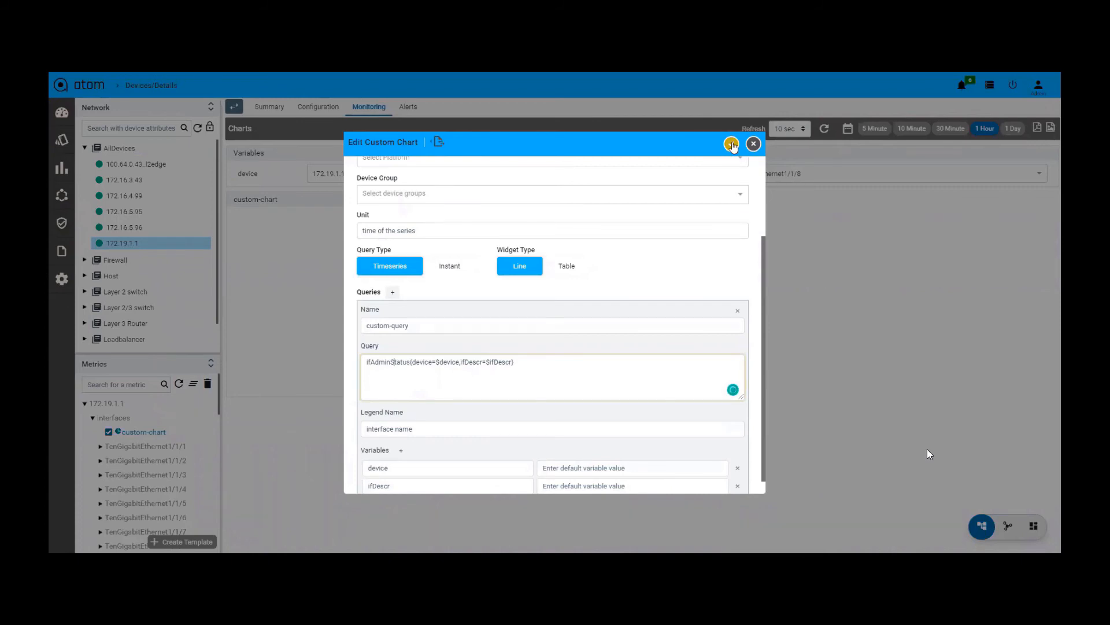
left_click(731, 144)
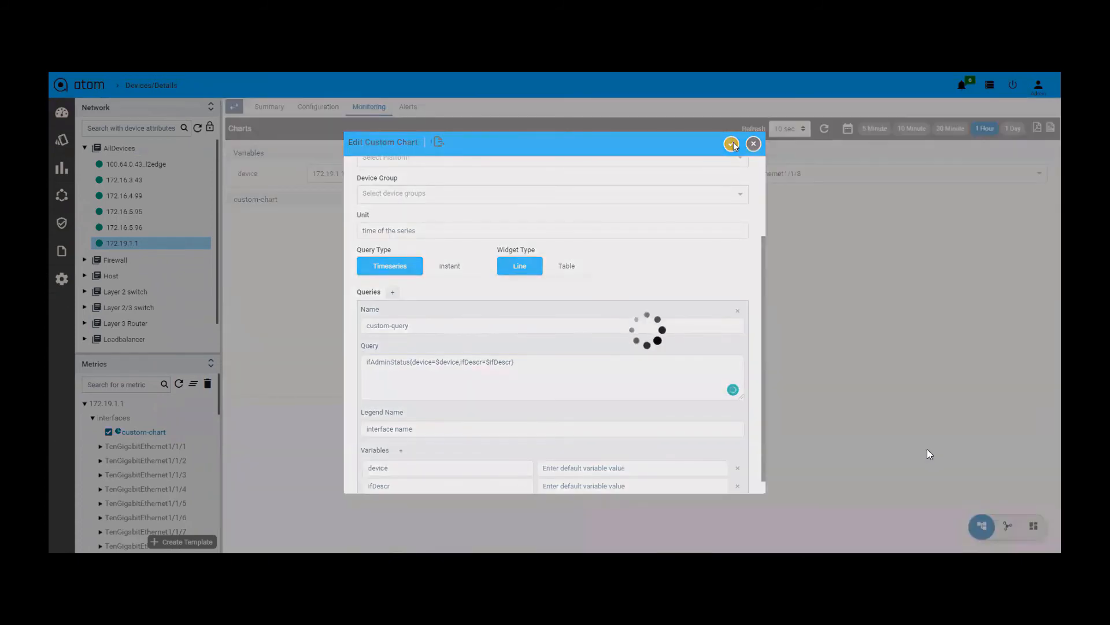
Step: Show custom-chart in the charts area and reopen its settings for editing
left_click(732, 144)
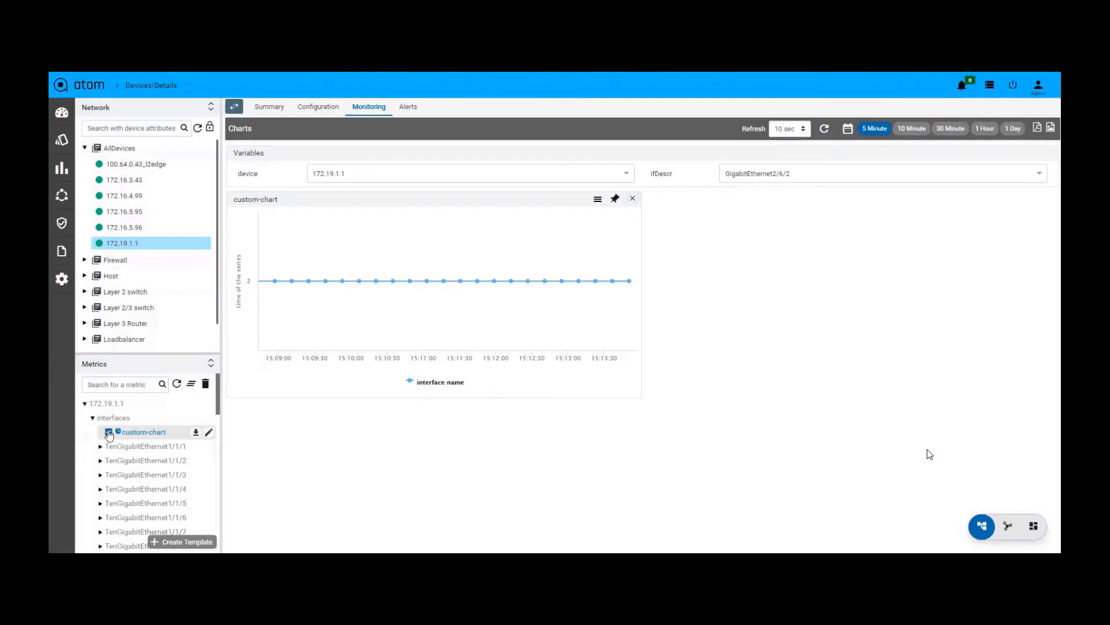
left_click(109, 431)
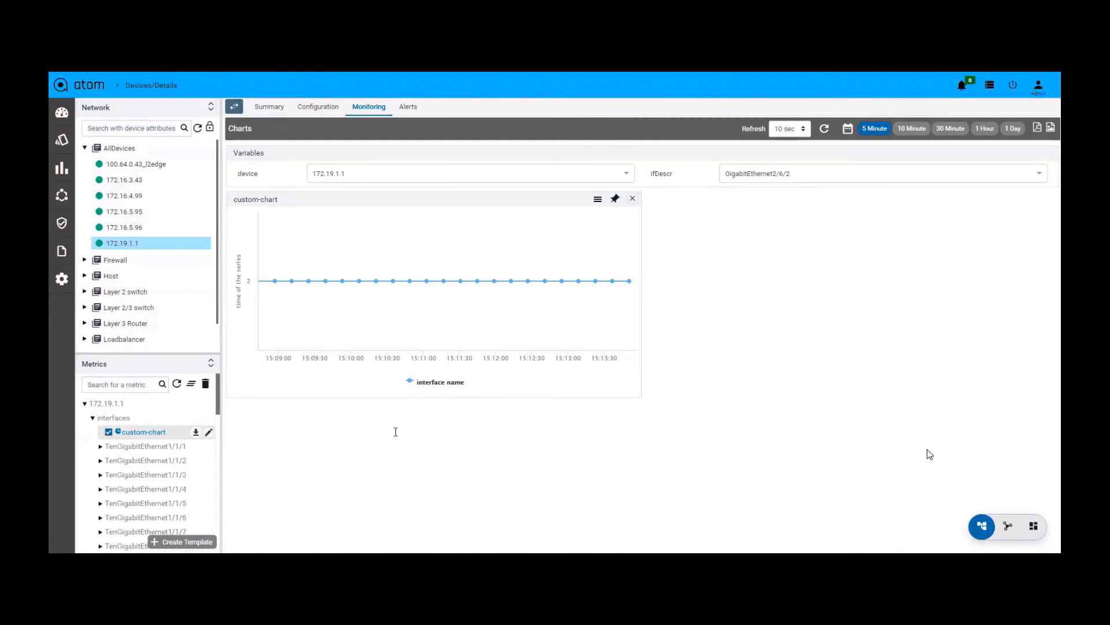
left_click(208, 432)
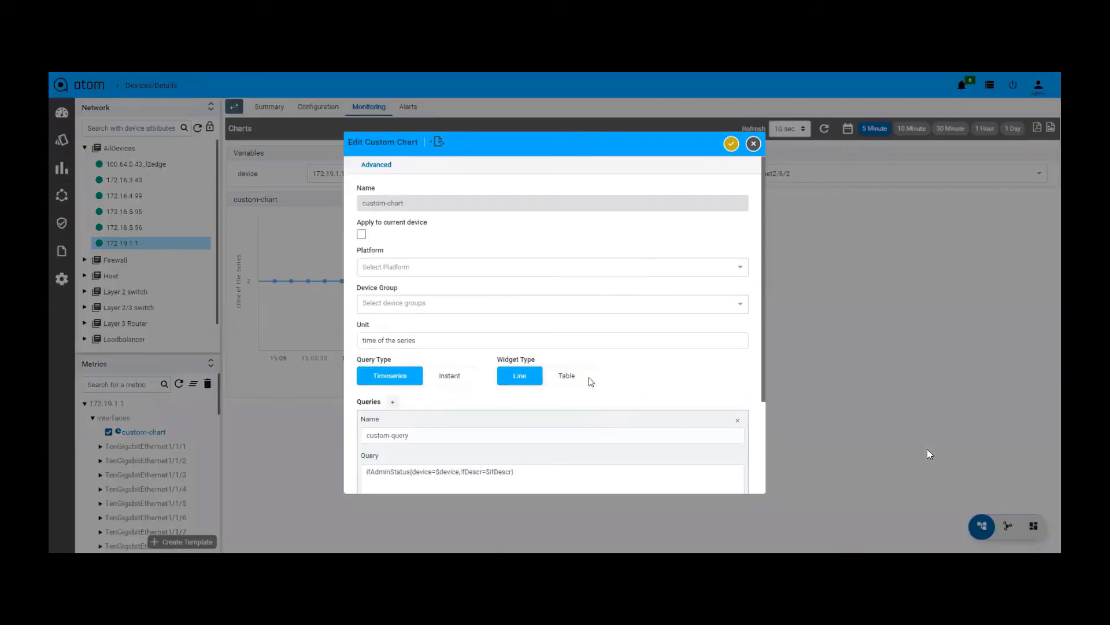
Step: Switch custom-chart to a table with value, device, ifDescr, ifIndex and ifName columns and save
left_click(566, 374)
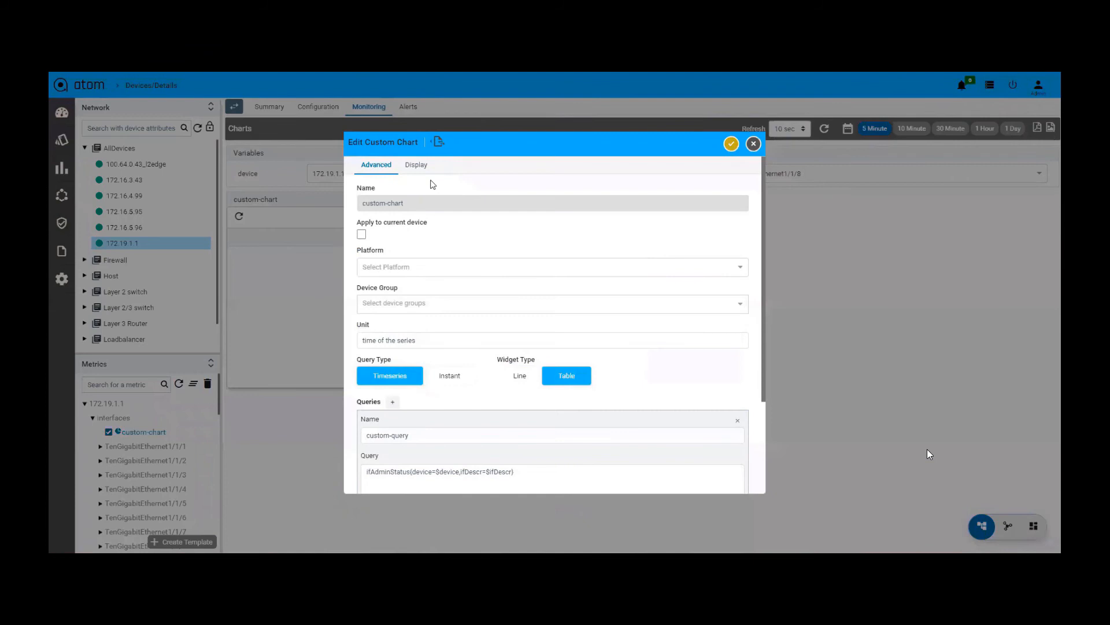
left_click(417, 164)
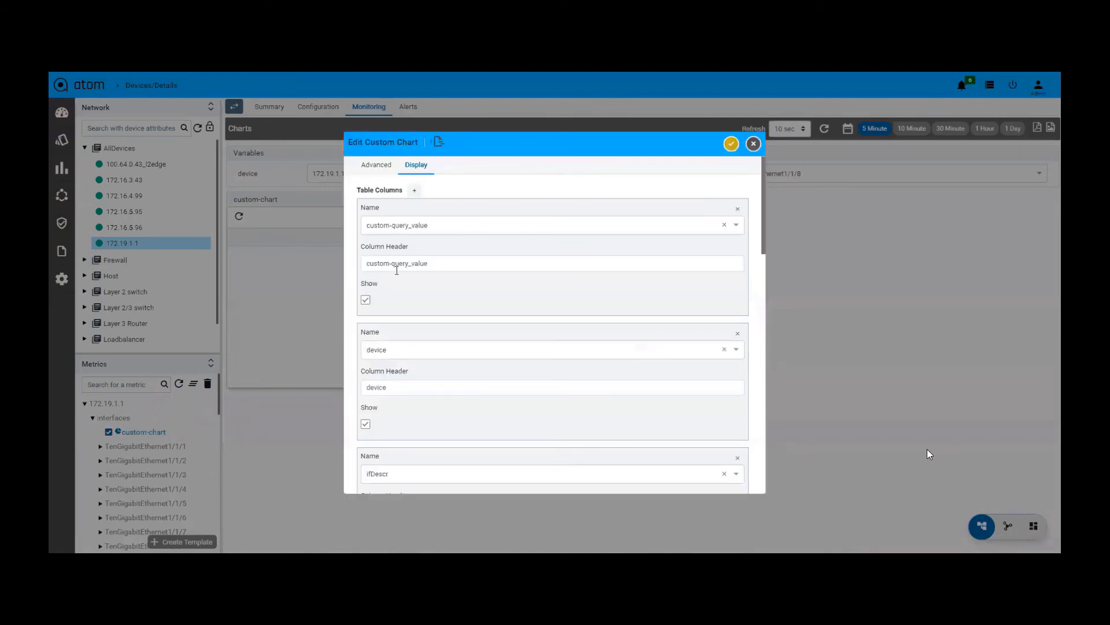
scroll("down", 3)
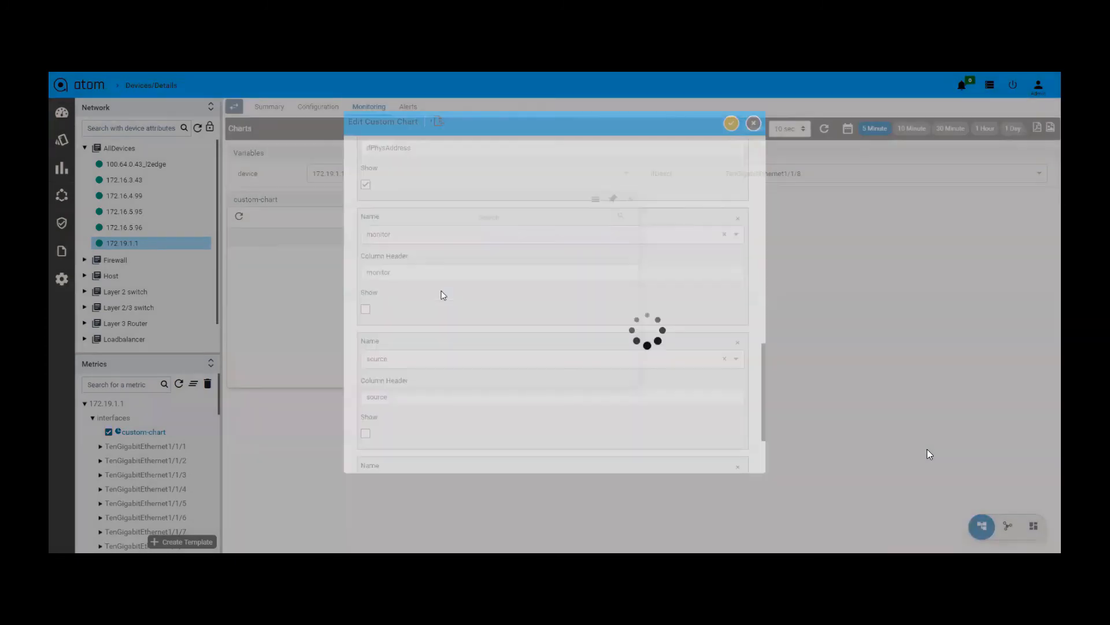
left_click(731, 124)
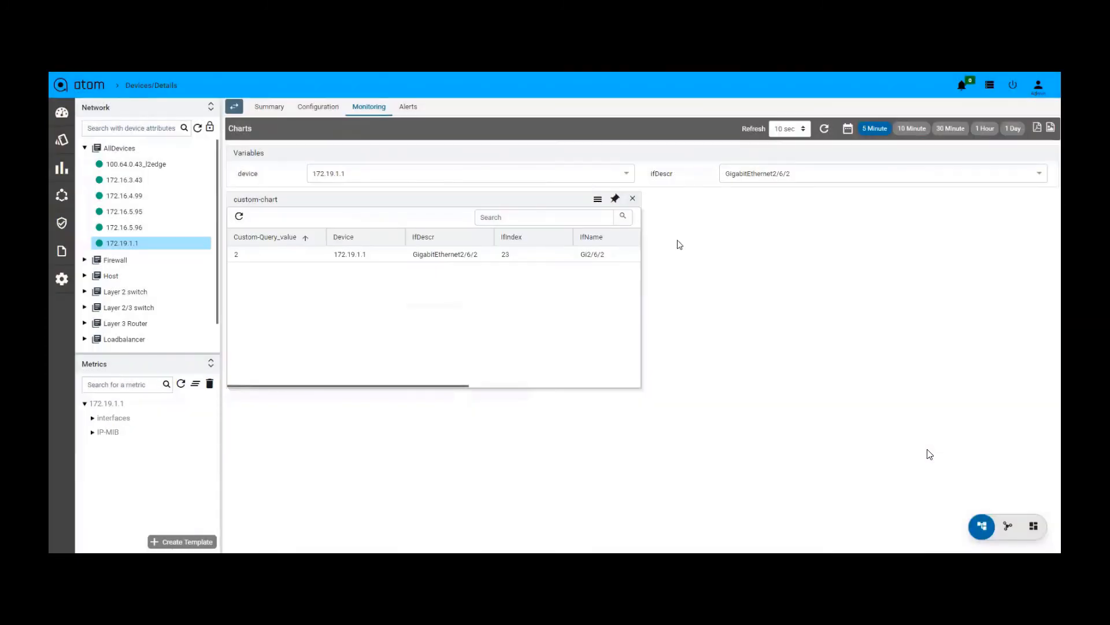
Step: Save custom-chart as an instant pie chart, pick TenGigabitEthernet1/1/8, then reopen its settings
left_click(597, 199)
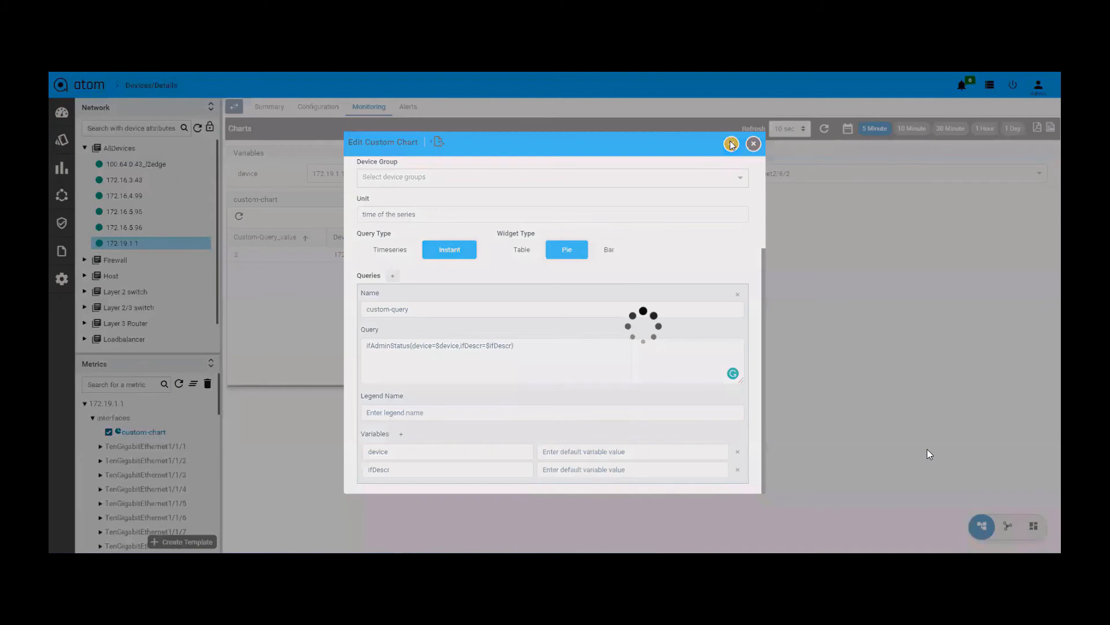
left_click(731, 144)
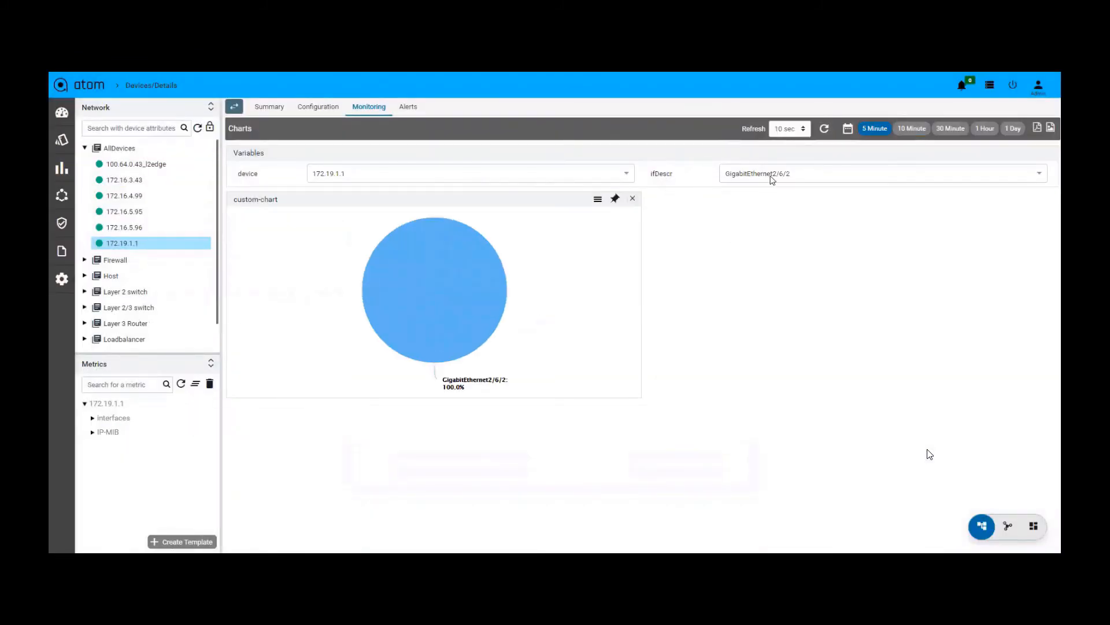
left_click(881, 173)
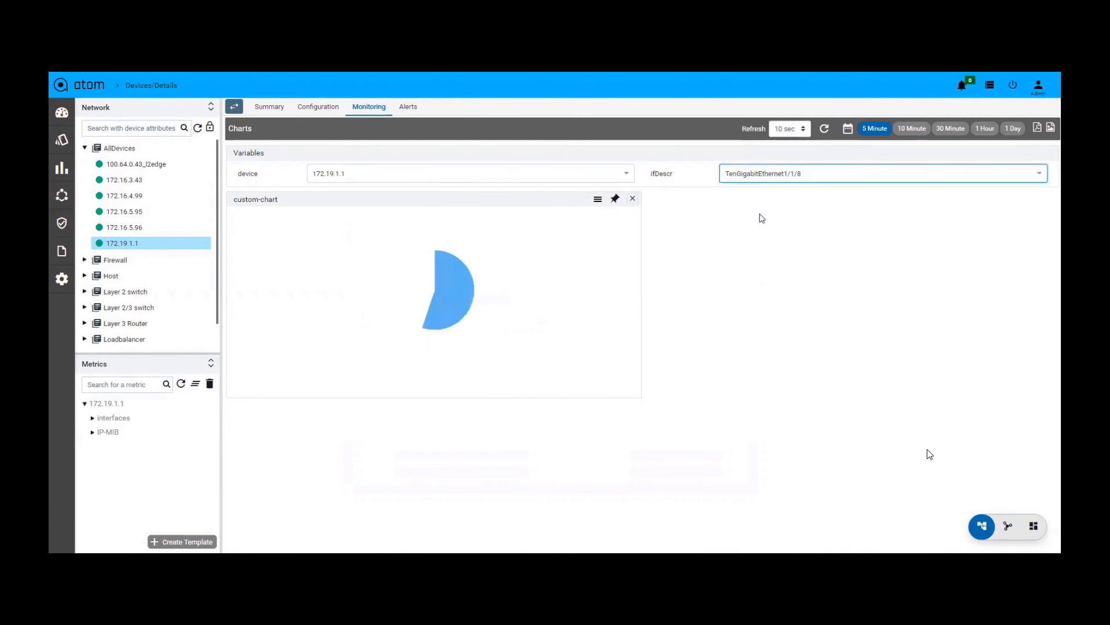
left_click(597, 199)
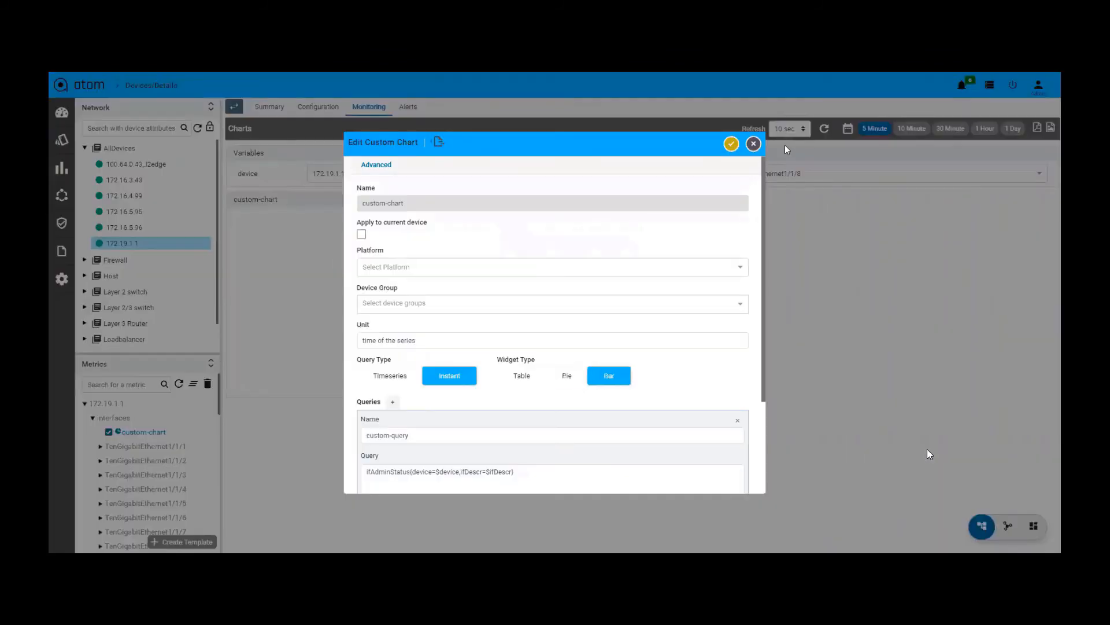
Step: Save custom-chart as an instant bar chart of ifAdminStatus across the interfaces
left_click(731, 143)
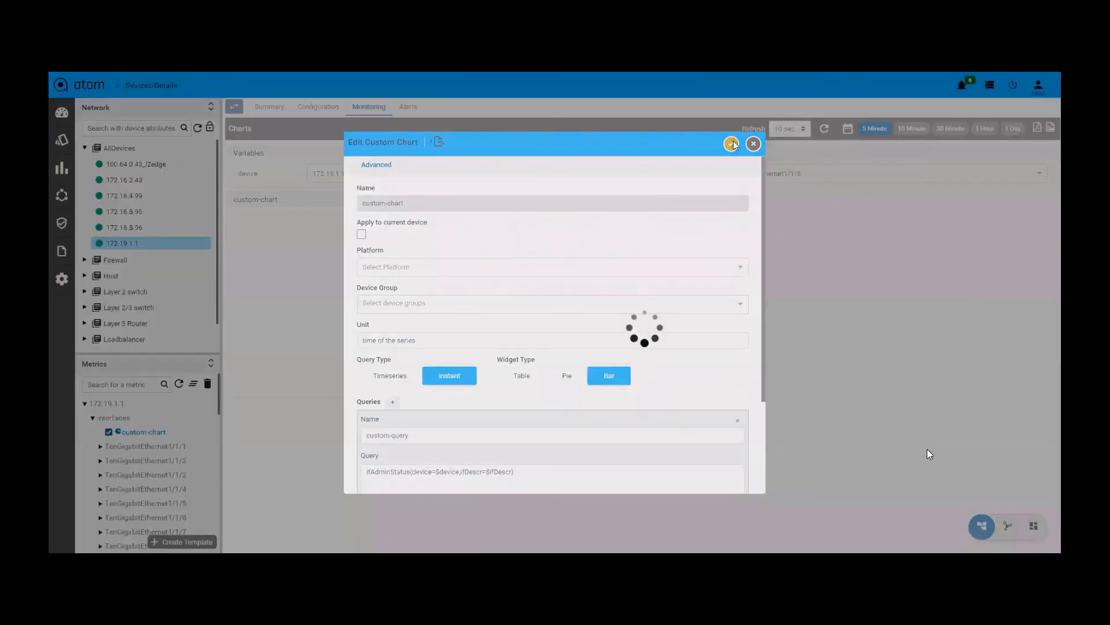
left_click(731, 143)
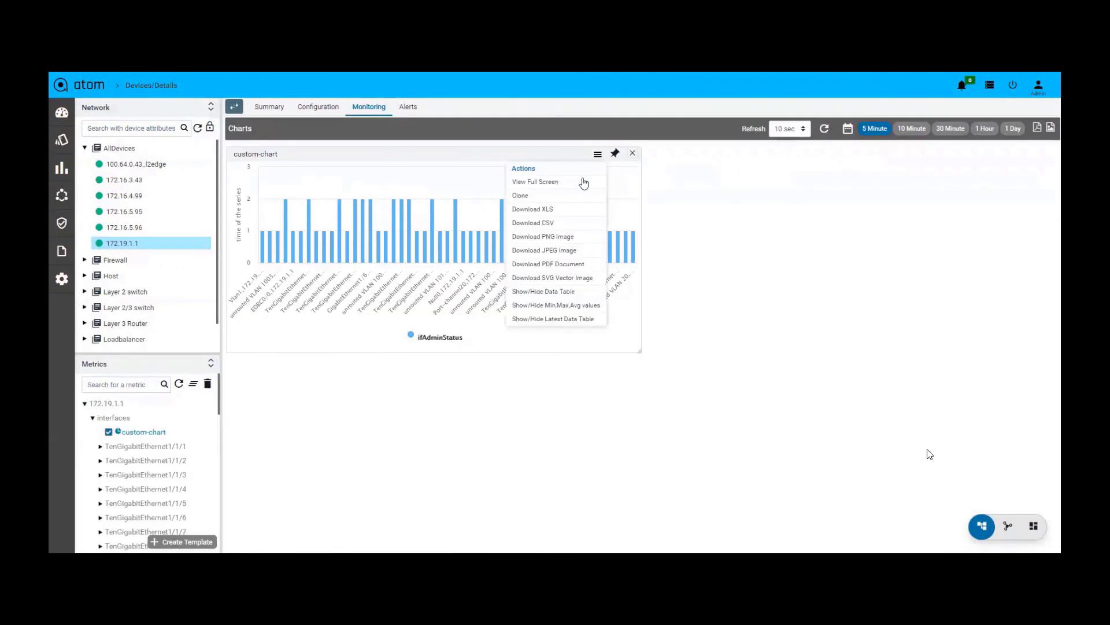
mouse_move(538, 197)
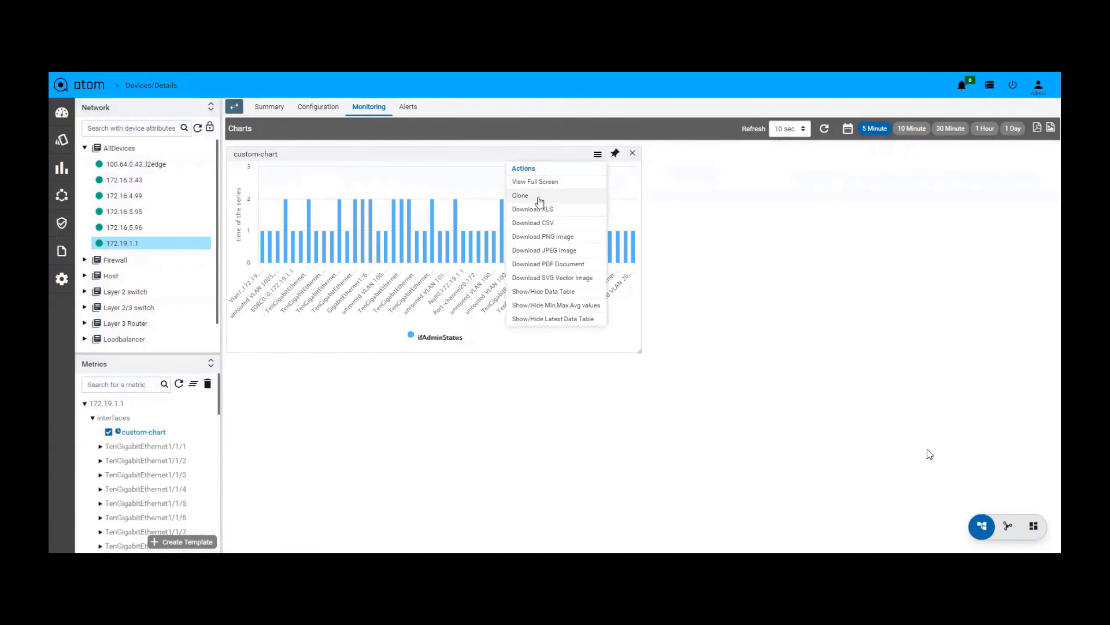
mouse_move(534, 195)
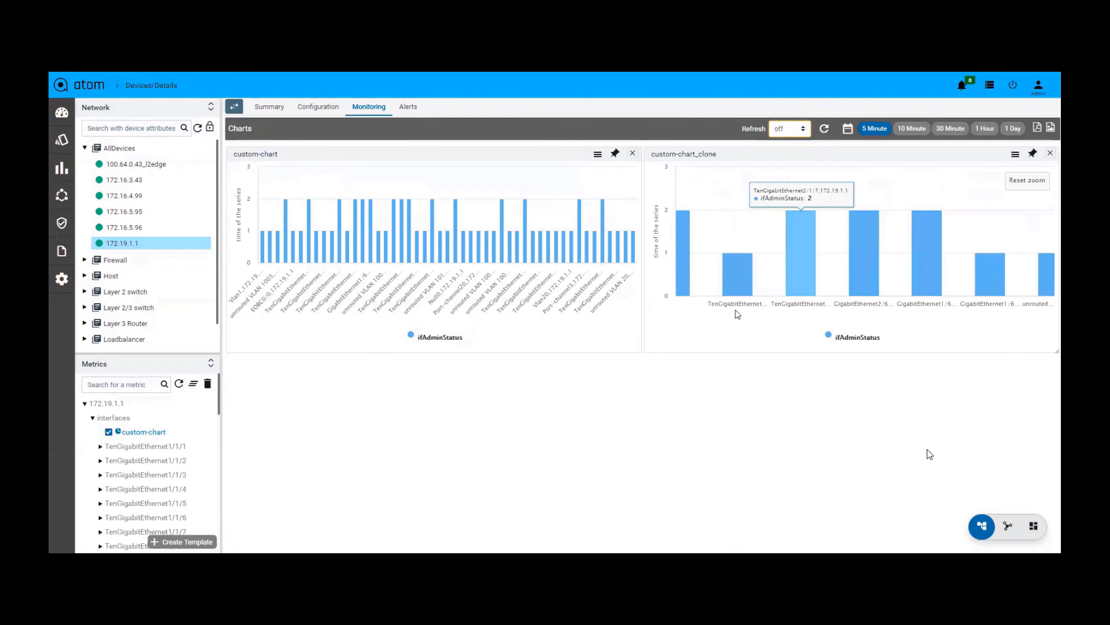
mouse_move(798, 325)
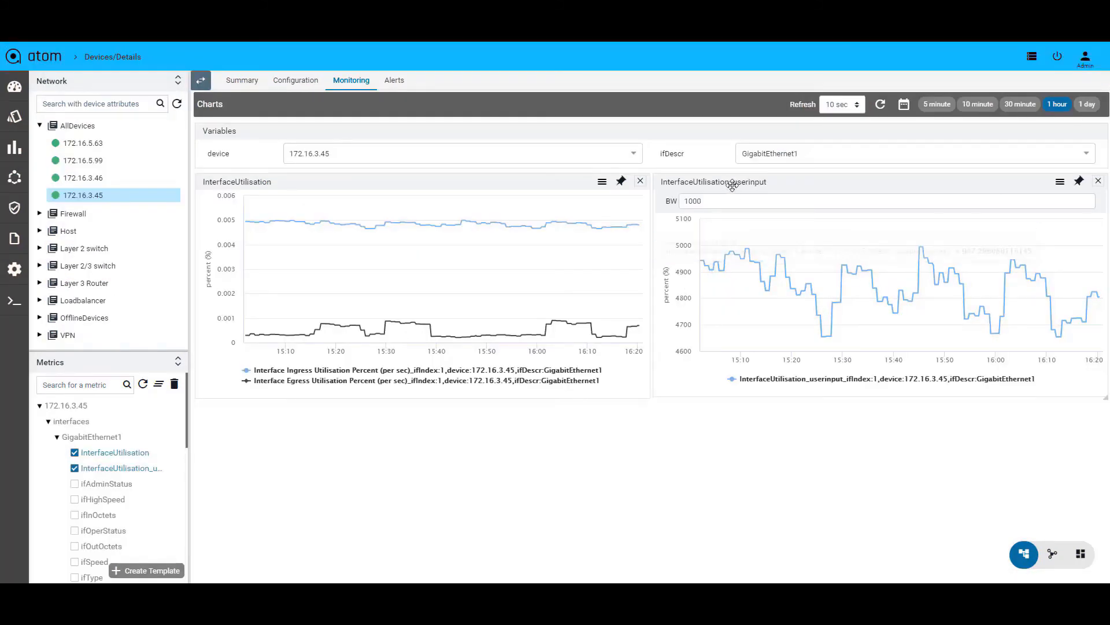
mouse_move(731, 182)
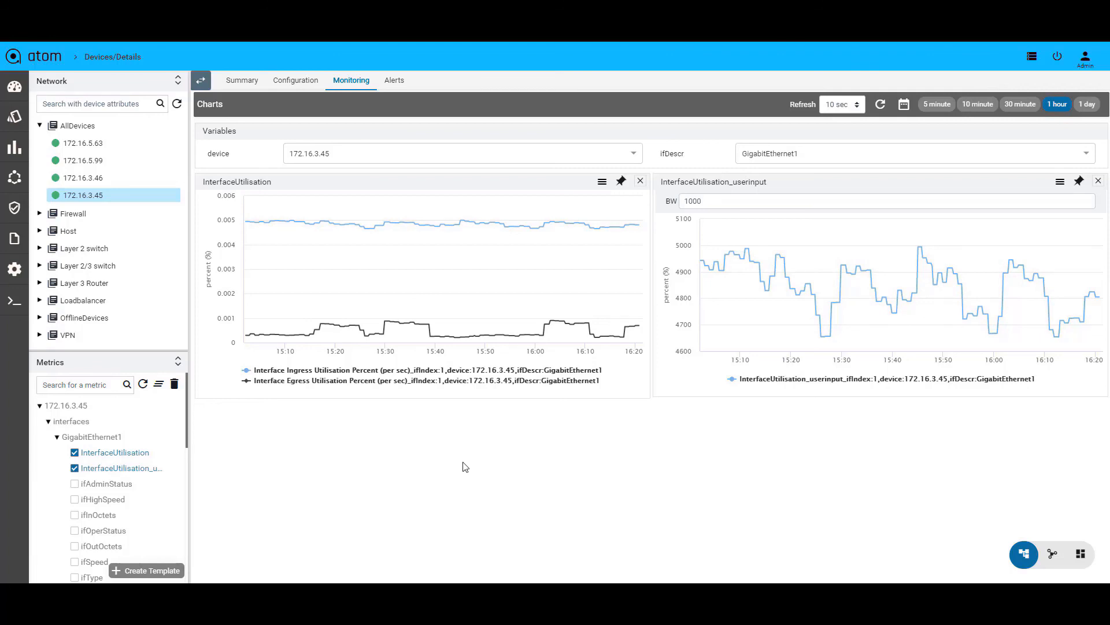
left_click(601, 181)
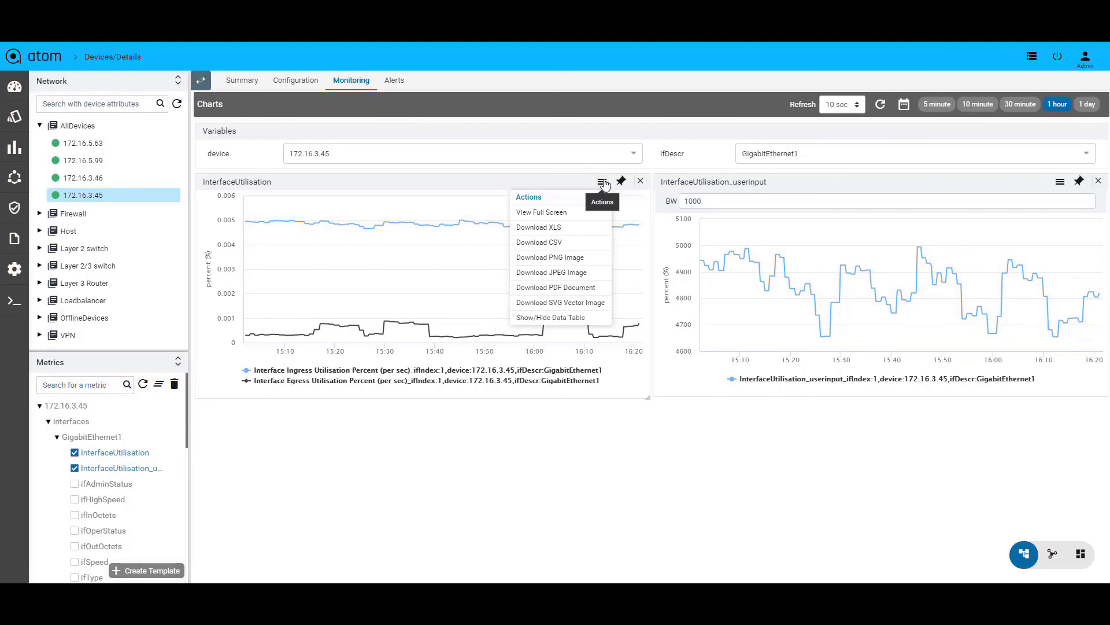
Step: Bring up the custom date and time range picker from the Charts toolbar
left_click(903, 104)
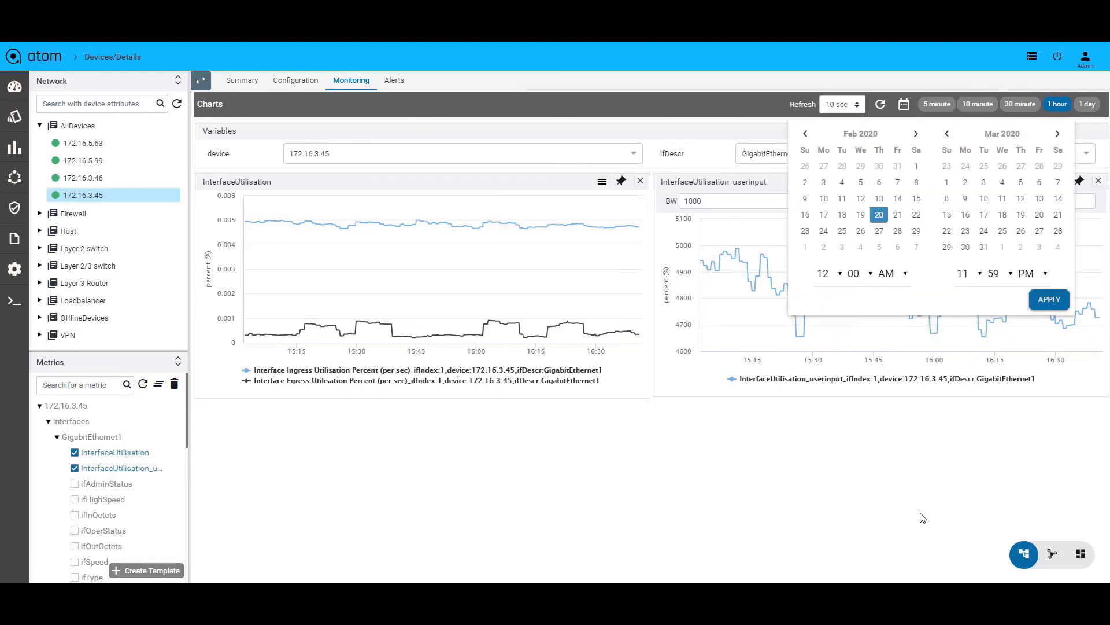